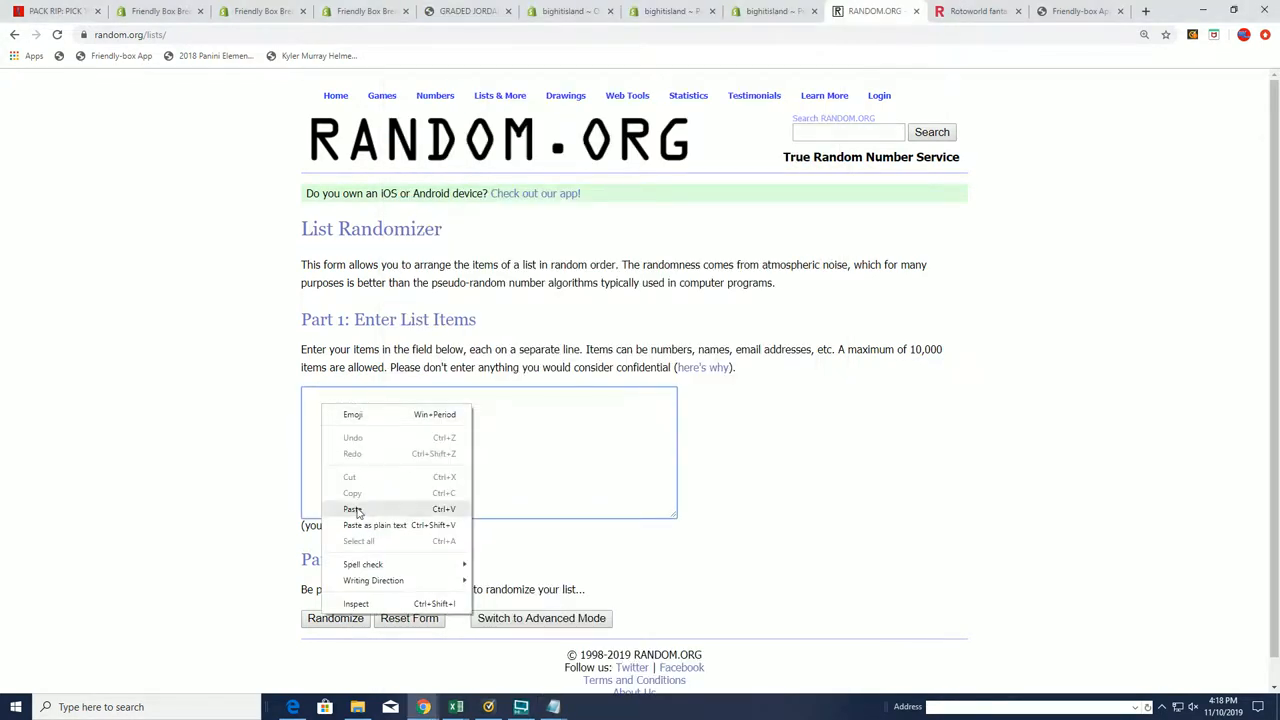
Step: Paste the 120-number list and randomize it, reshuffling several times for a fresh order
{"action": "left_click", "coordinate": [352, 510]}
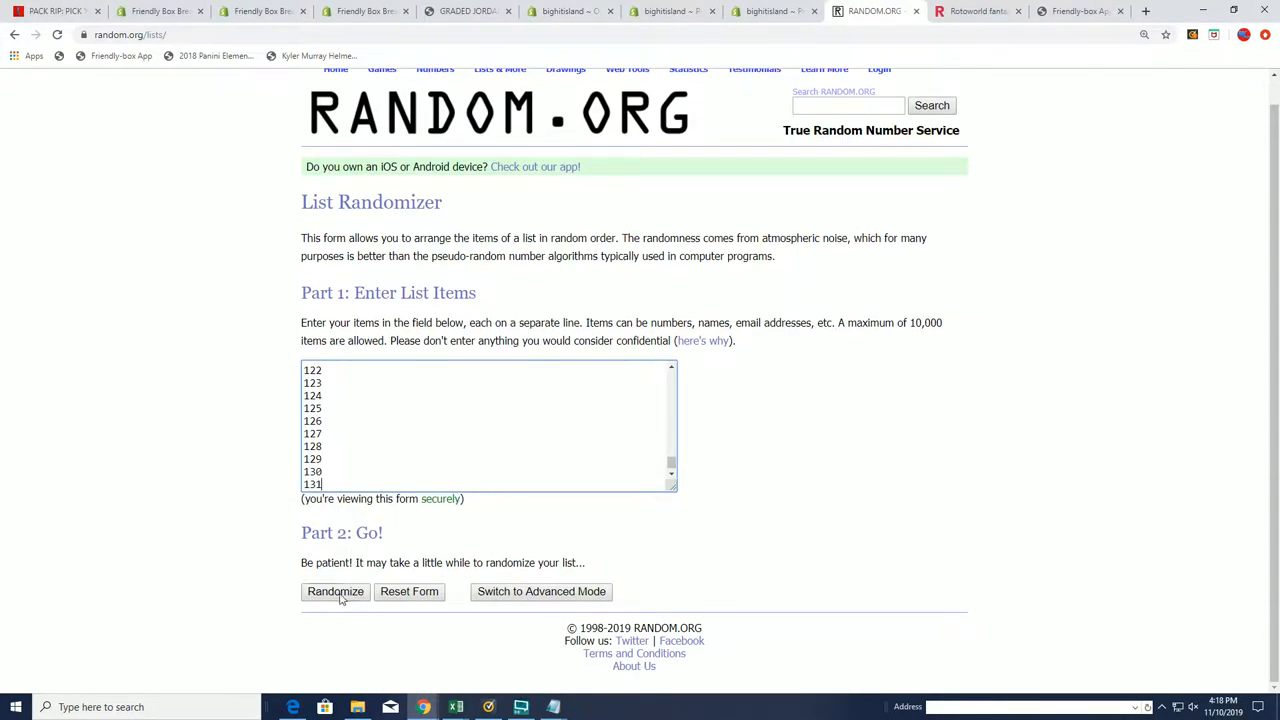
{"action": "left_click", "coordinate": [336, 592]}
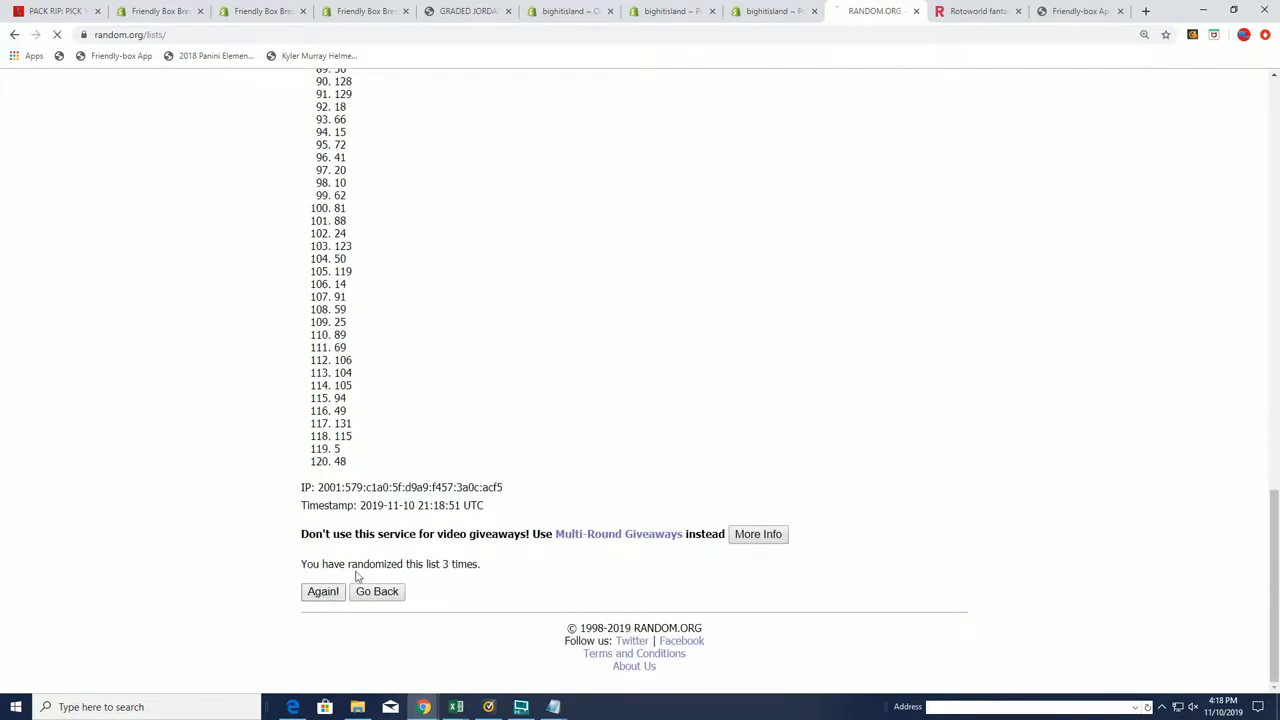
{"action": "left_click", "coordinate": [322, 592]}
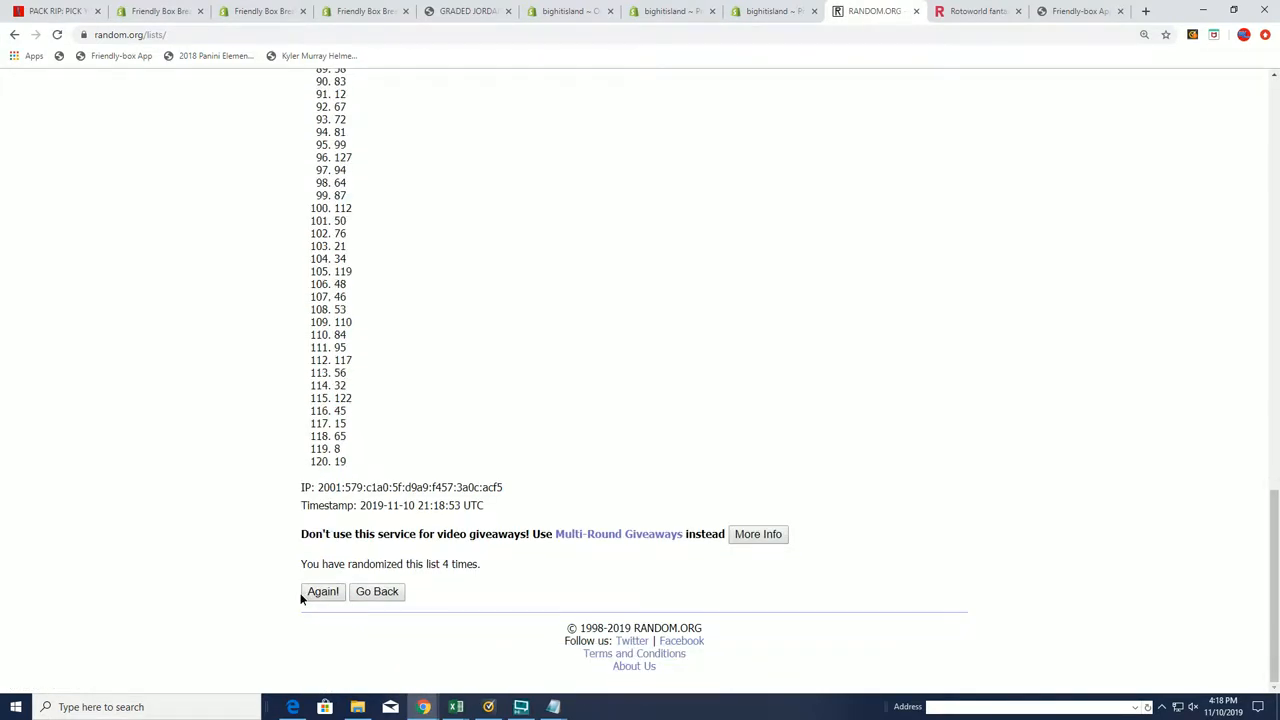
{"action": "left_click", "coordinate": [322, 592]}
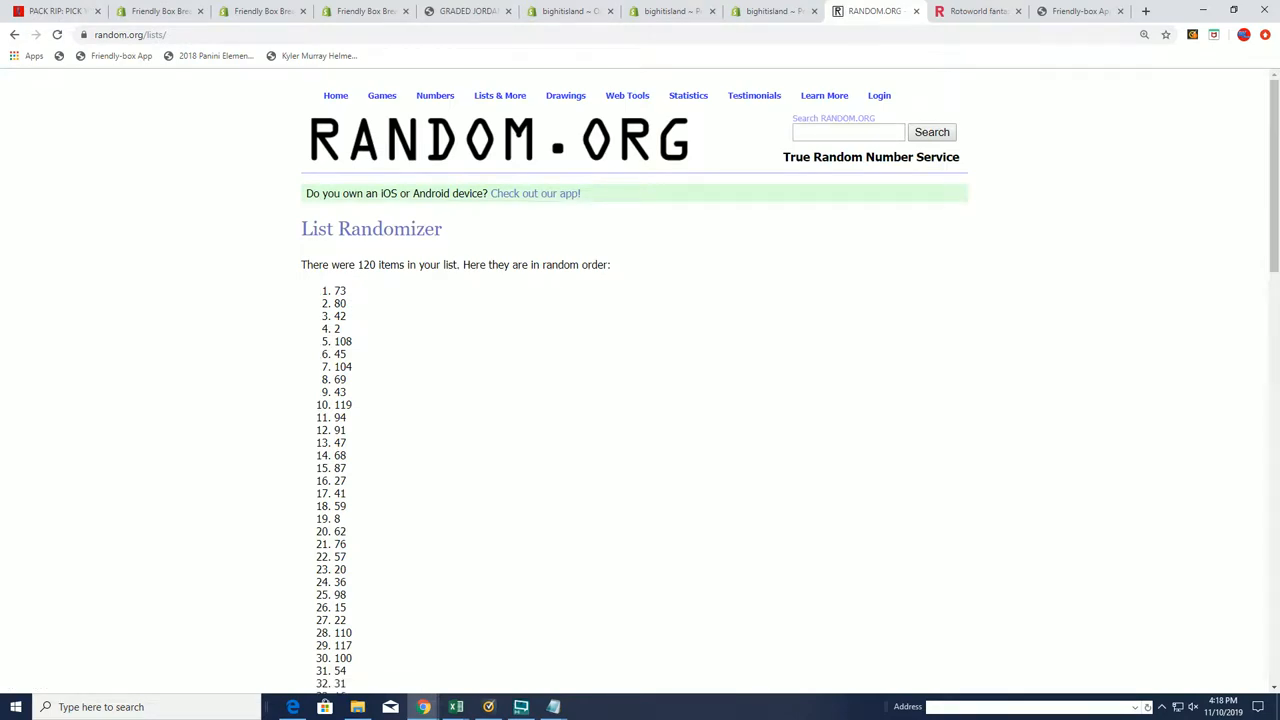
{"action": "scroll", "scroll_direction": "down", "scroll_amount": 3}
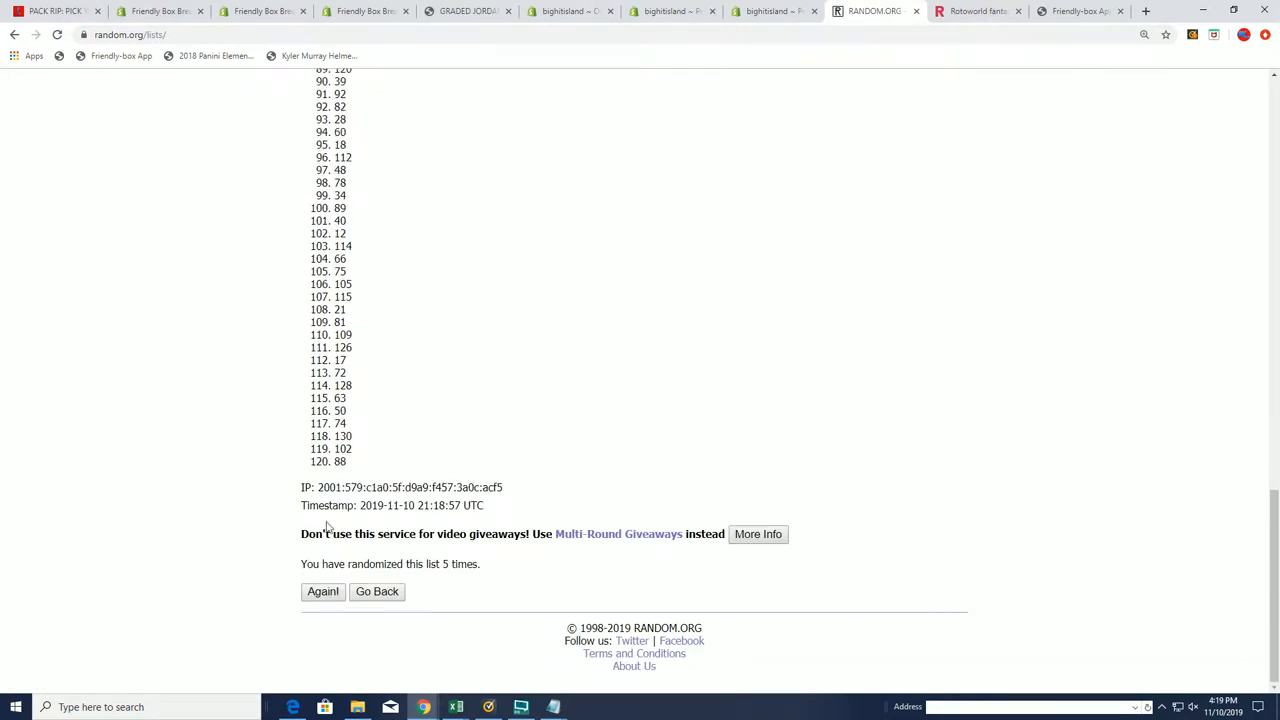
{"action": "scroll", "scroll_direction": "up", "scroll_amount": 3}
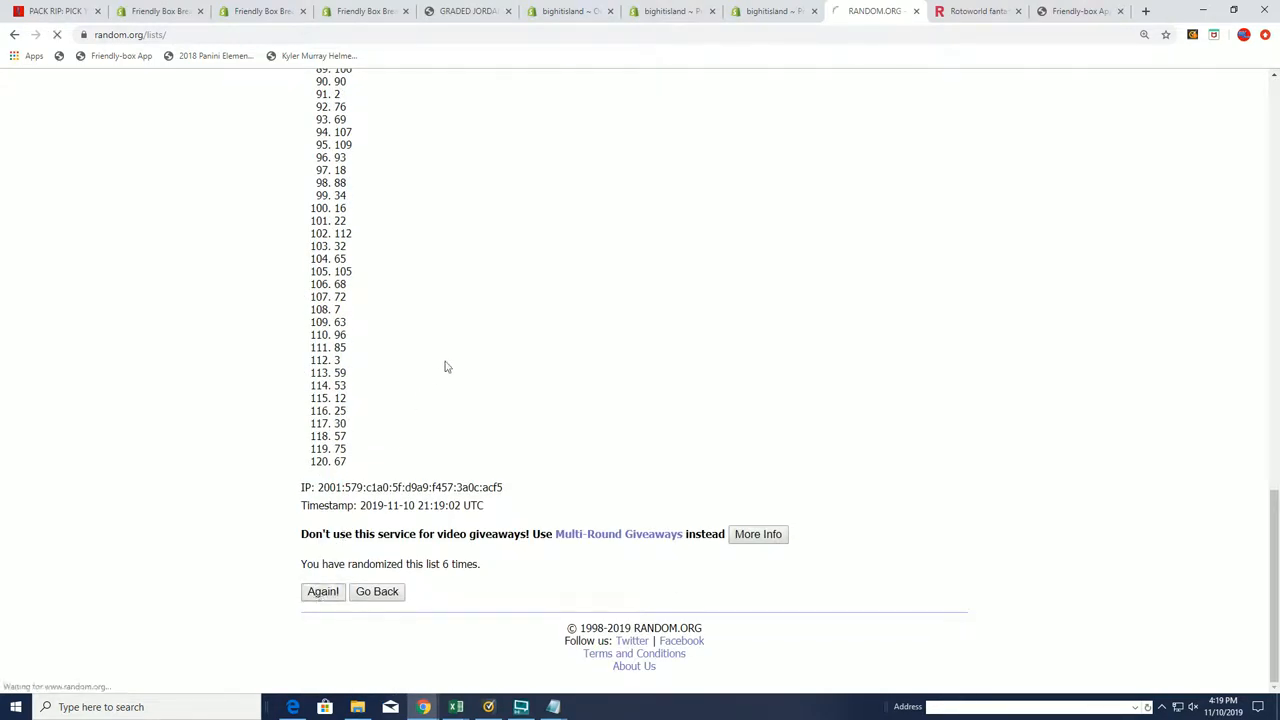
{"action": "left_click", "coordinate": [322, 592]}
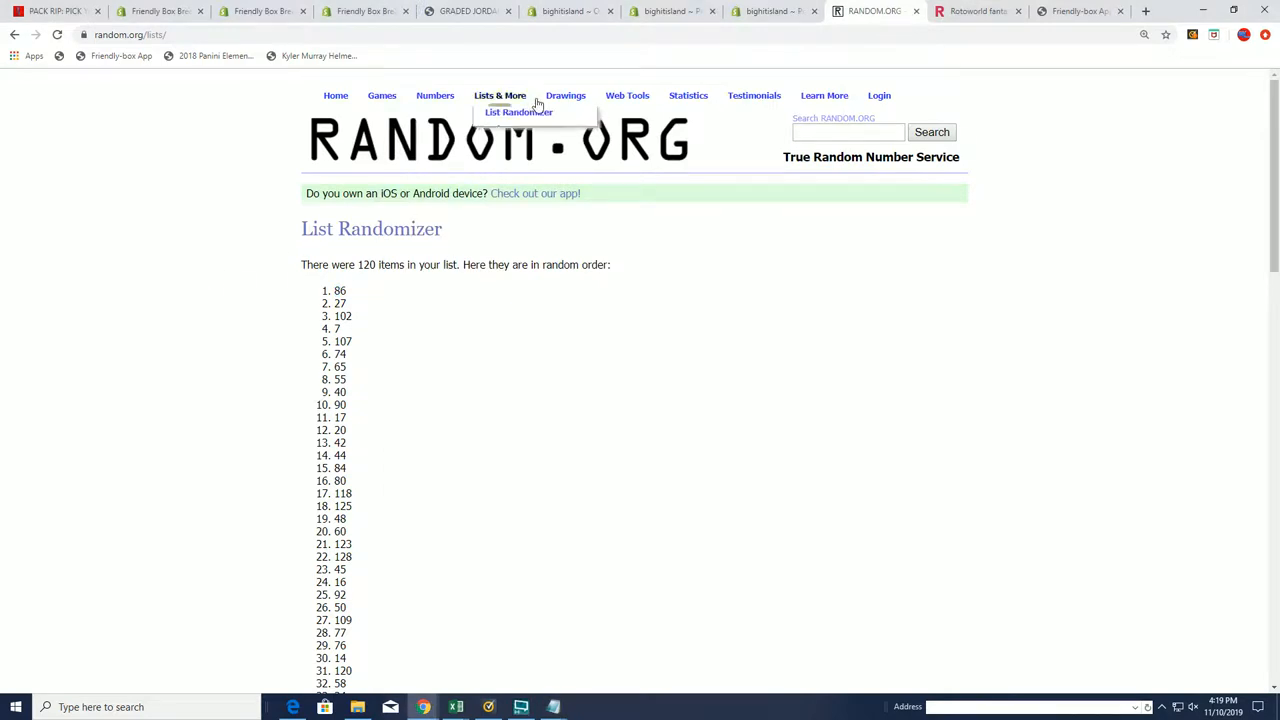
{"action": "mouse_move", "coordinate": [500, 96]}
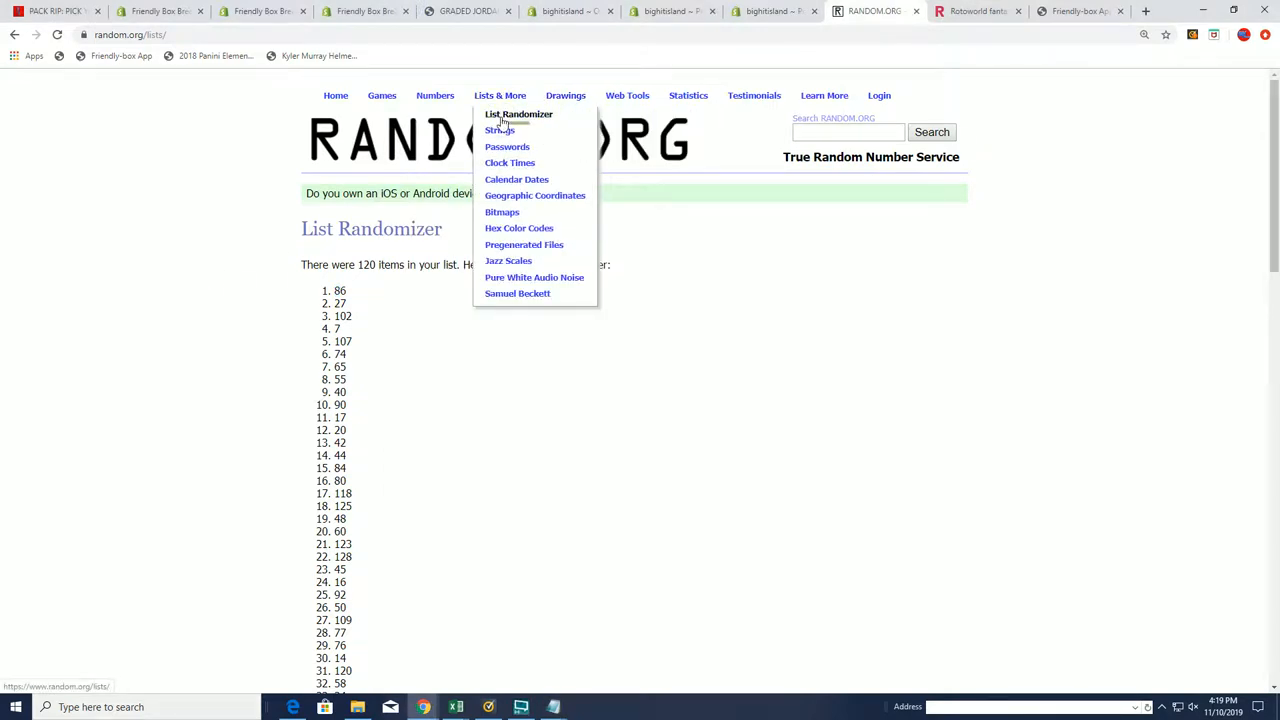
Step: Load a blank List Randomizer form from Lists & More, with the owner-name notes alongside
{"action": "left_click", "coordinate": [518, 114]}
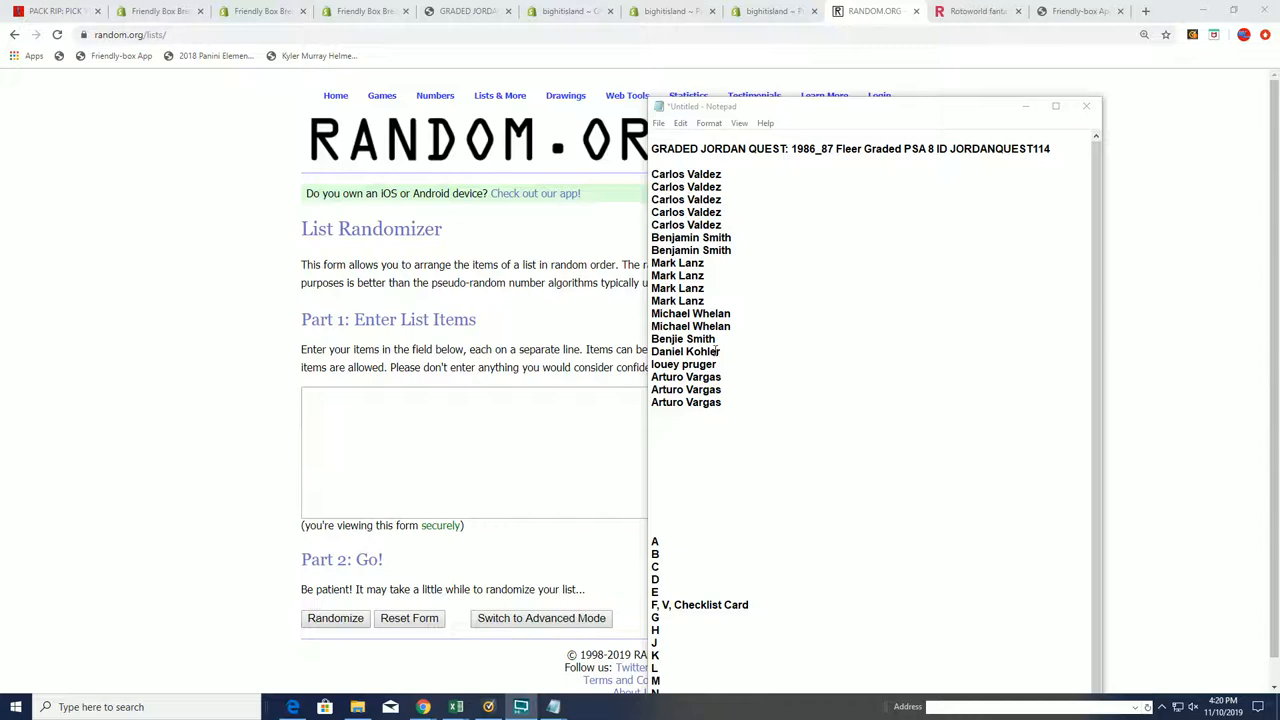
Step: Copy the 19 owner names from Notepad into the list field and randomize them three times
{"action": "left_click_drag", "start_coordinate": [652, 174], "coordinate": [724, 402]}
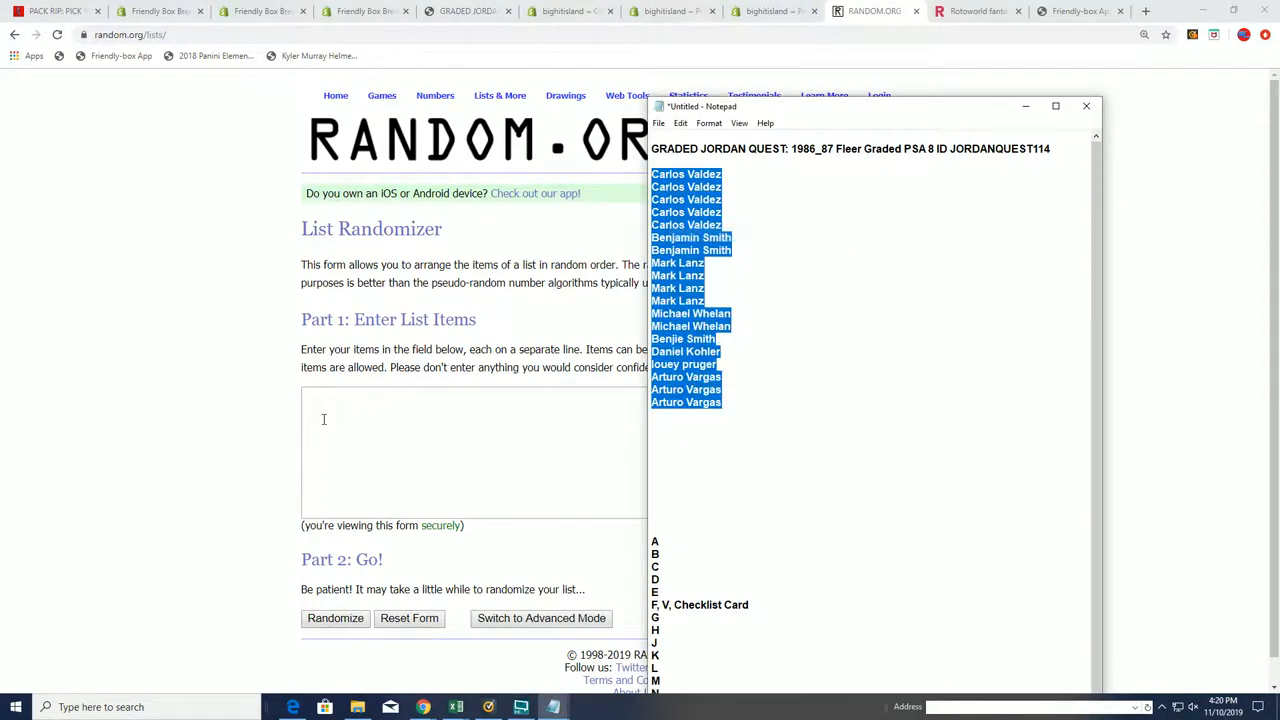
{"action": "left_click", "coordinate": [1084, 106]}
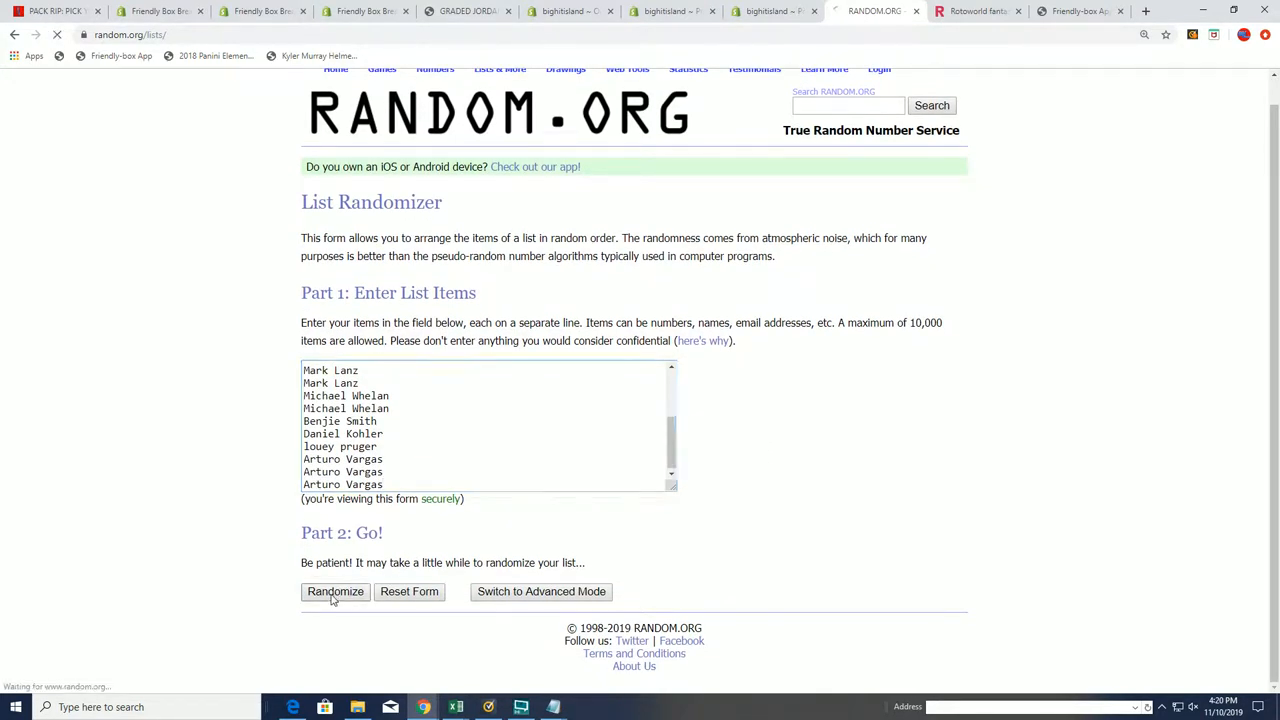
{"action": "left_click", "coordinate": [336, 592]}
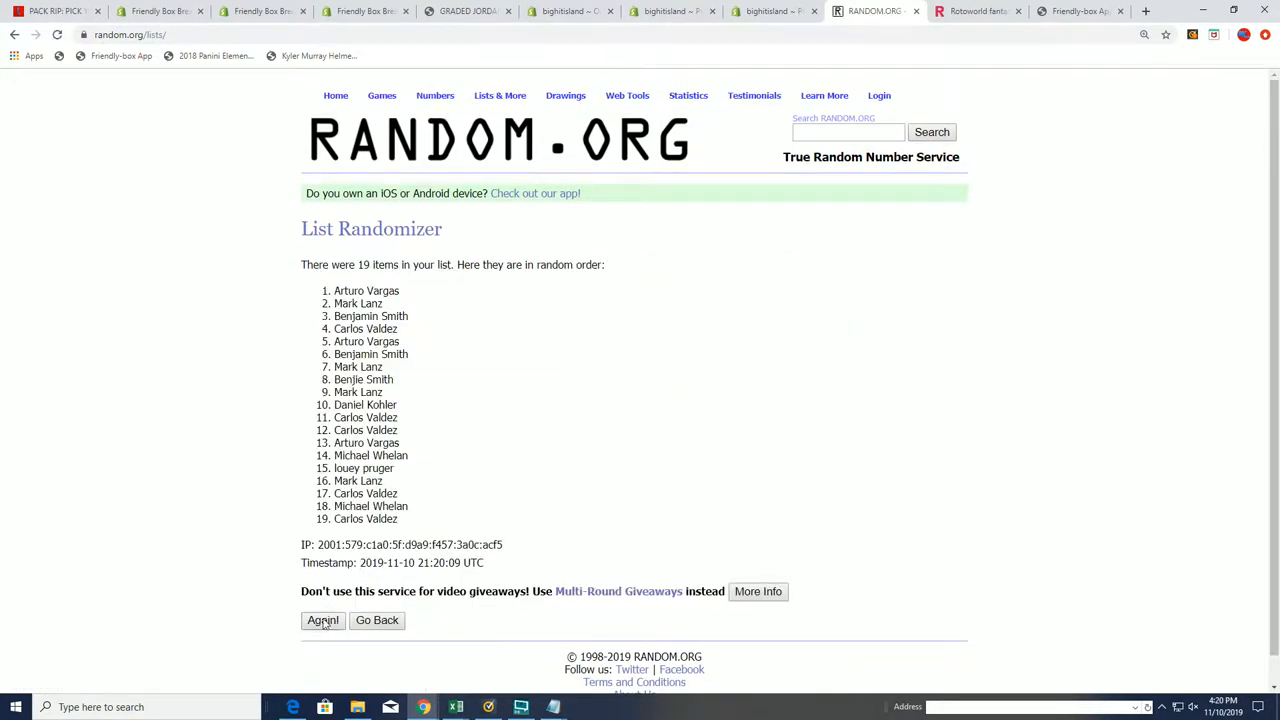
{"action": "left_click", "coordinate": [324, 620]}
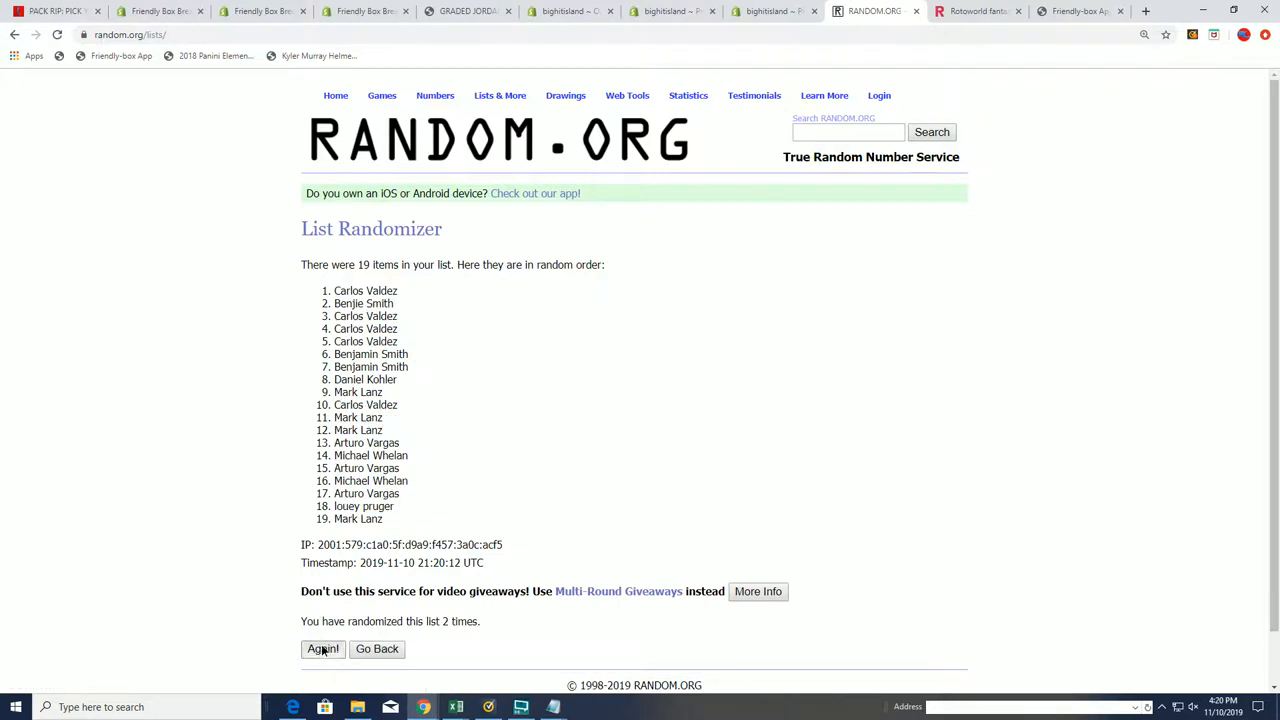
{"action": "left_click", "coordinate": [322, 648]}
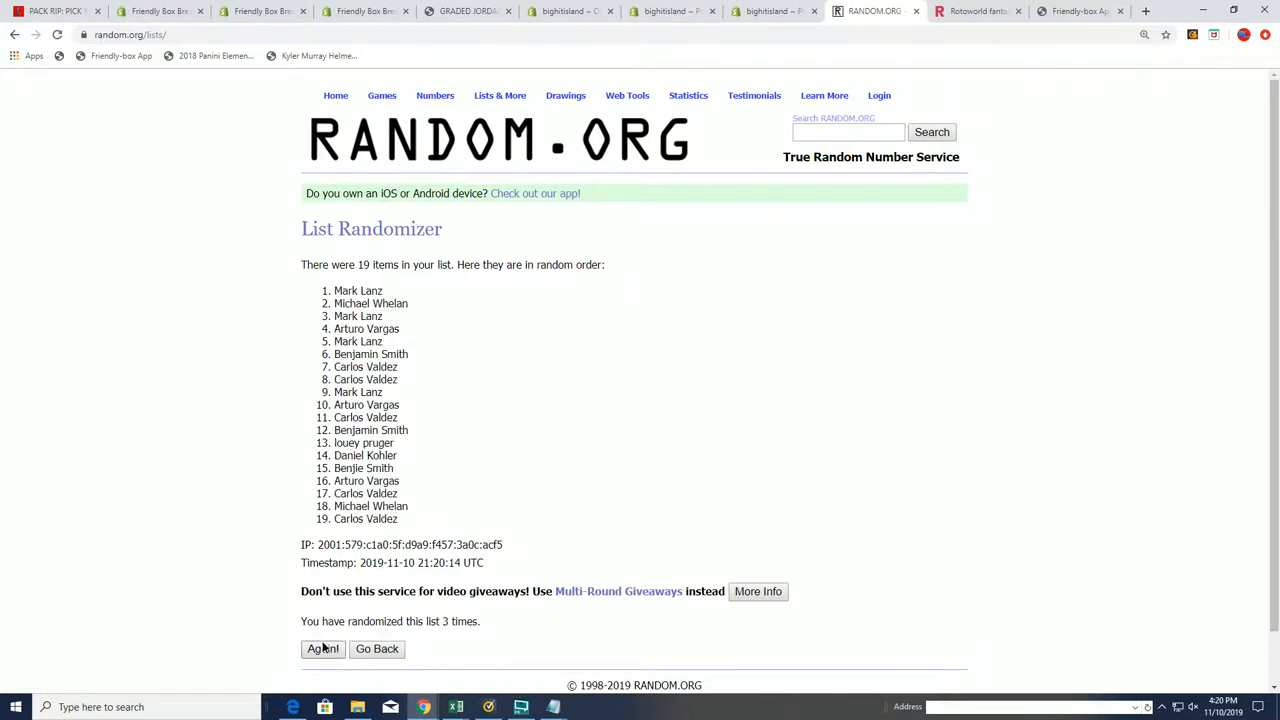
Step: Reshuffle the owner names through the seventh time and bring up copy options on the result
{"action": "left_click", "coordinate": [322, 648]}
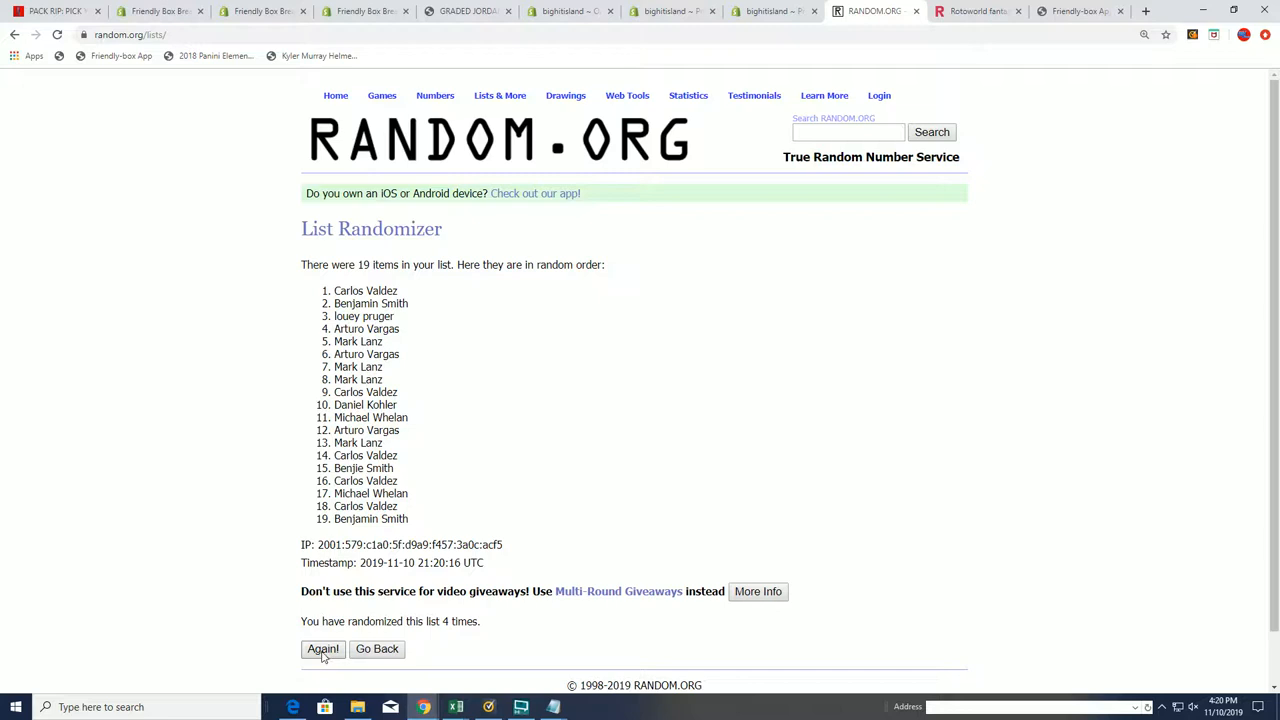
{"action": "left_click", "coordinate": [322, 648]}
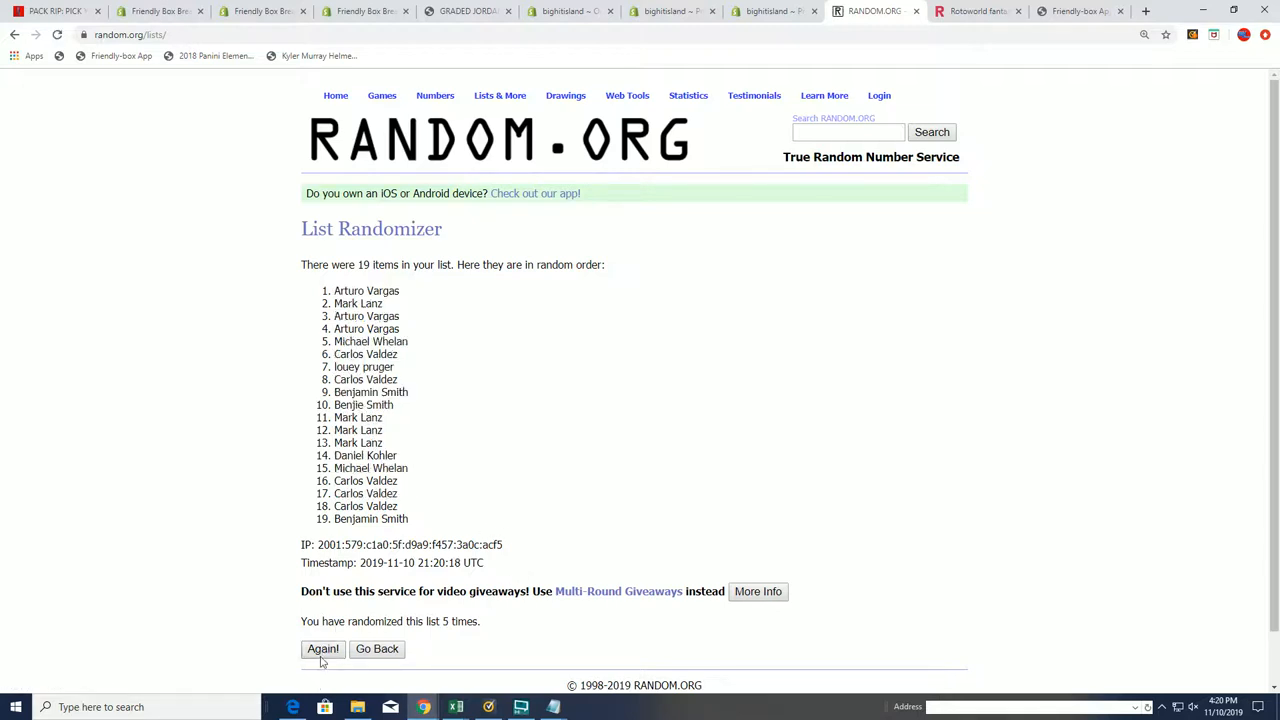
{"action": "left_click", "coordinate": [322, 648]}
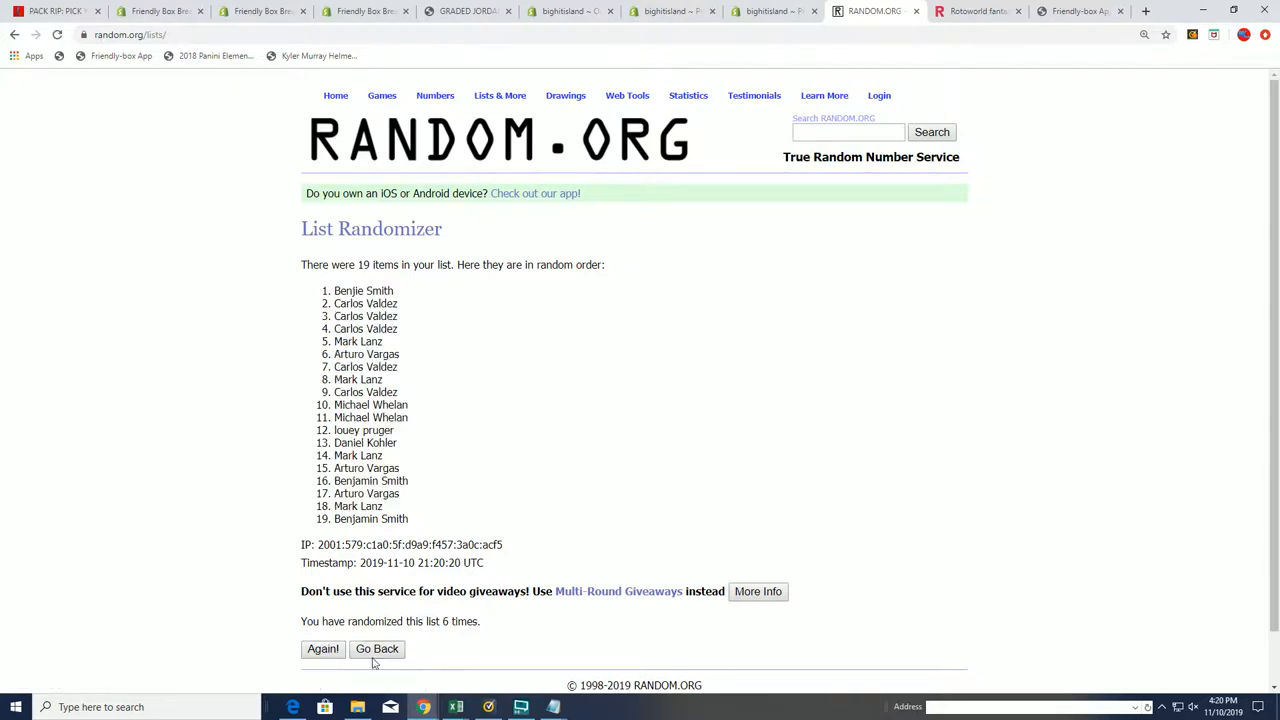
{"action": "left_click", "coordinate": [322, 648]}
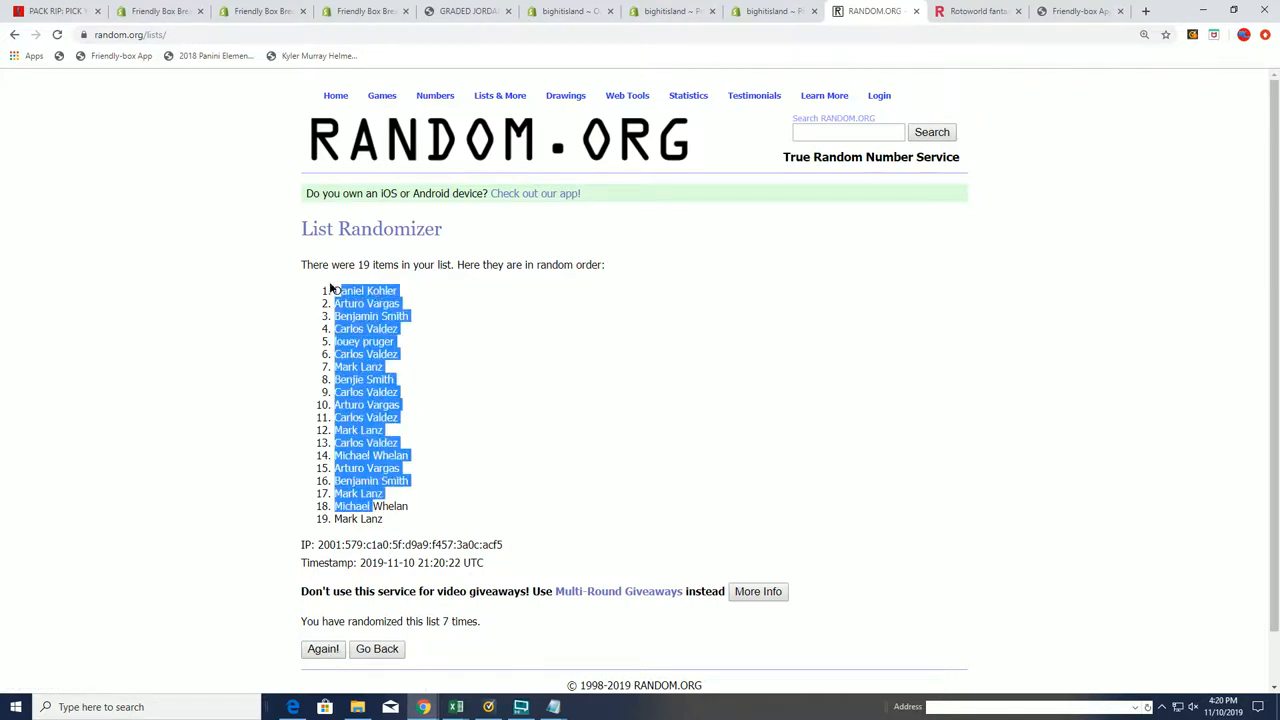
{"action": "right_click", "coordinate": [364, 480]}
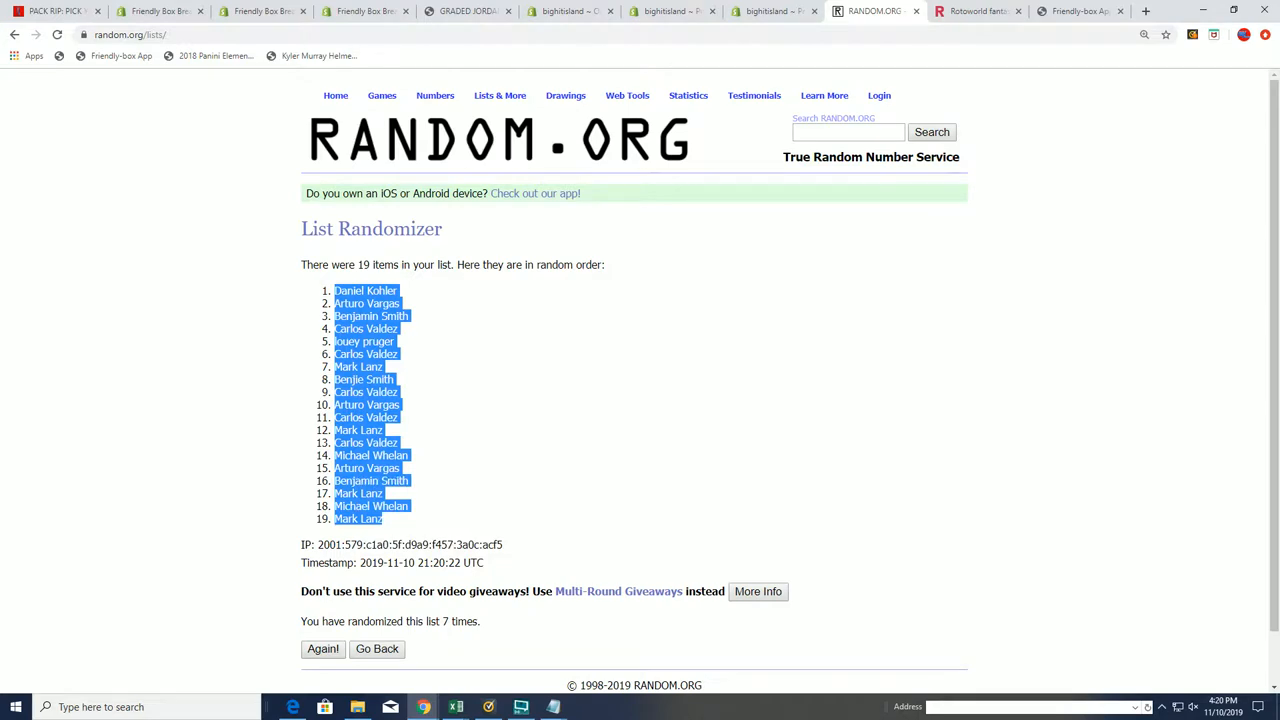
Step: Copy the seventh shuffled name order and paste it into cell A2 of the Excel break sheet
{"action": "left_click", "coordinate": [456, 708]}
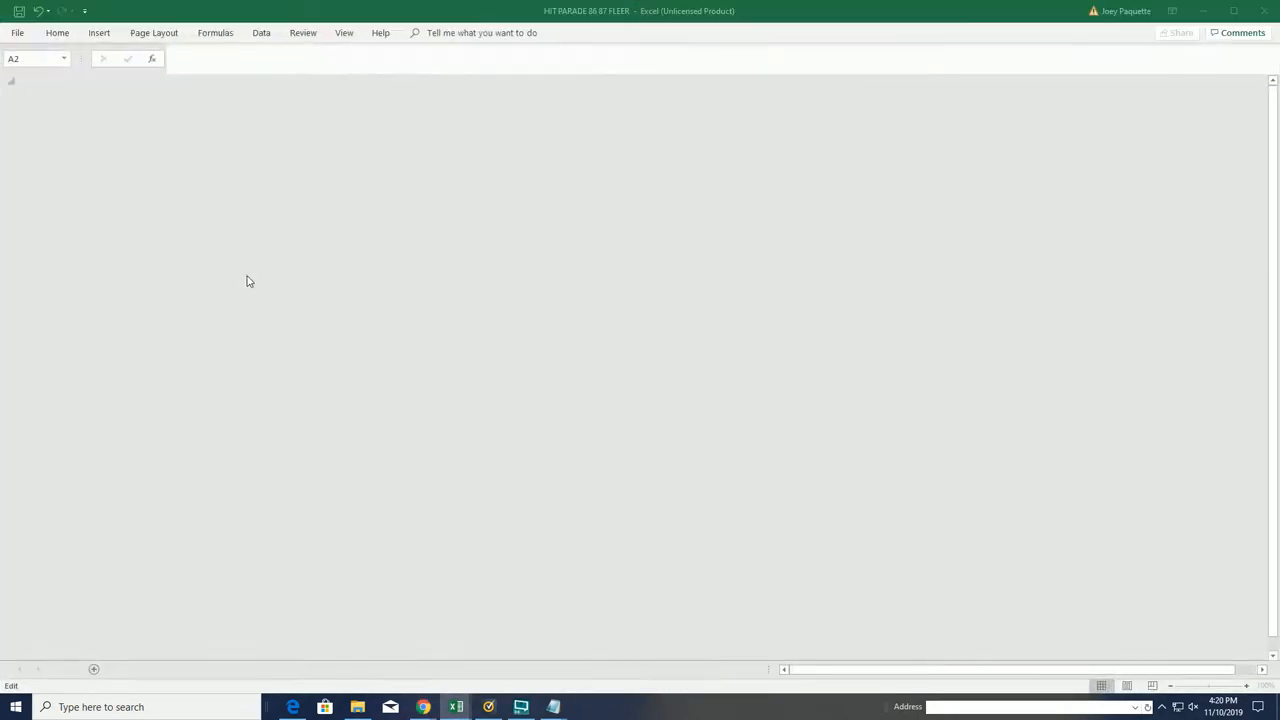
{"action": "right_click", "coordinate": [90, 100]}
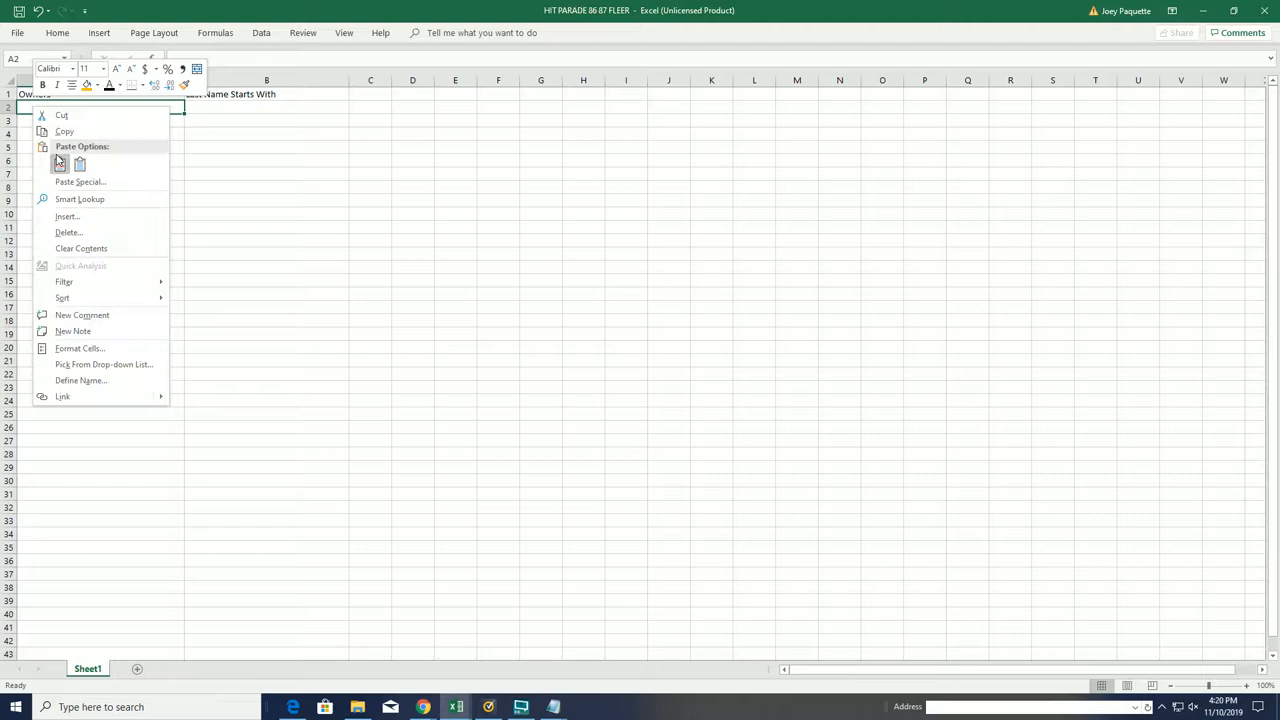
{"action": "left_click", "coordinate": [60, 164]}
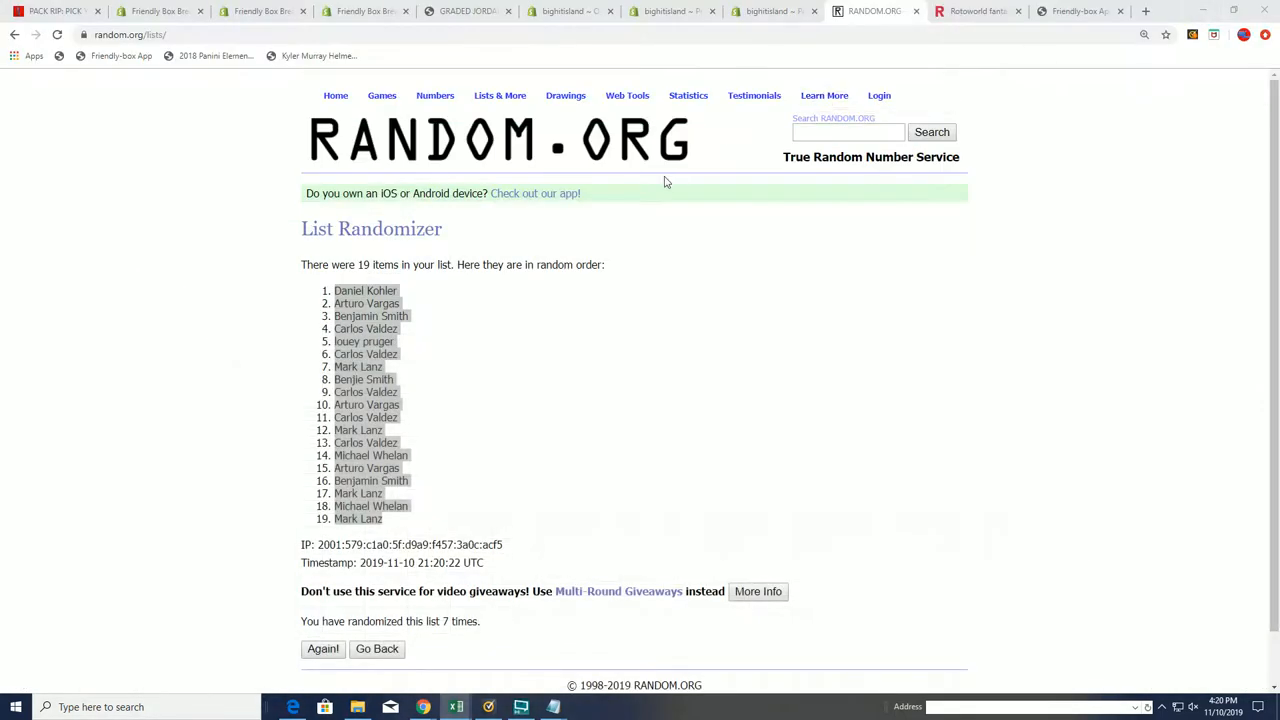
Step: Return to the randomizer and shuffle the 19 last-name letters, including the checklist-card entry
{"action": "left_click", "coordinate": [376, 648]}
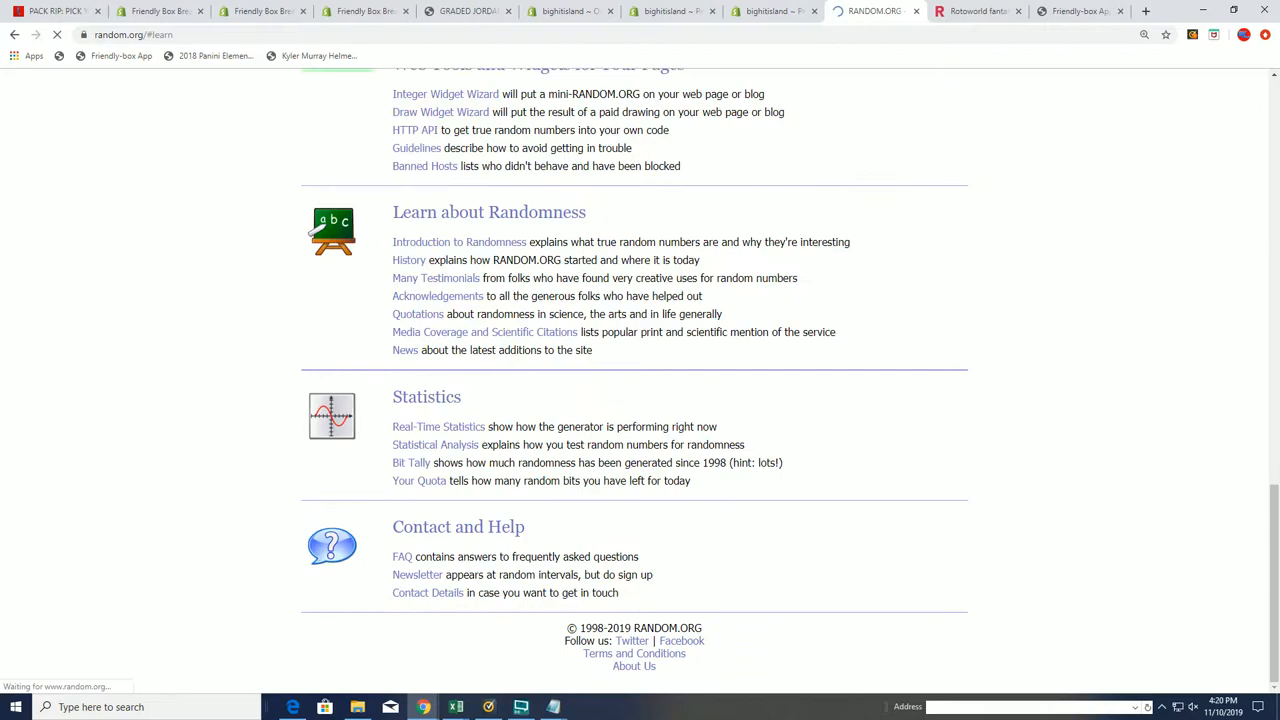
{"action": "scroll", "scroll_direction": "up", "scroll_amount": 3}
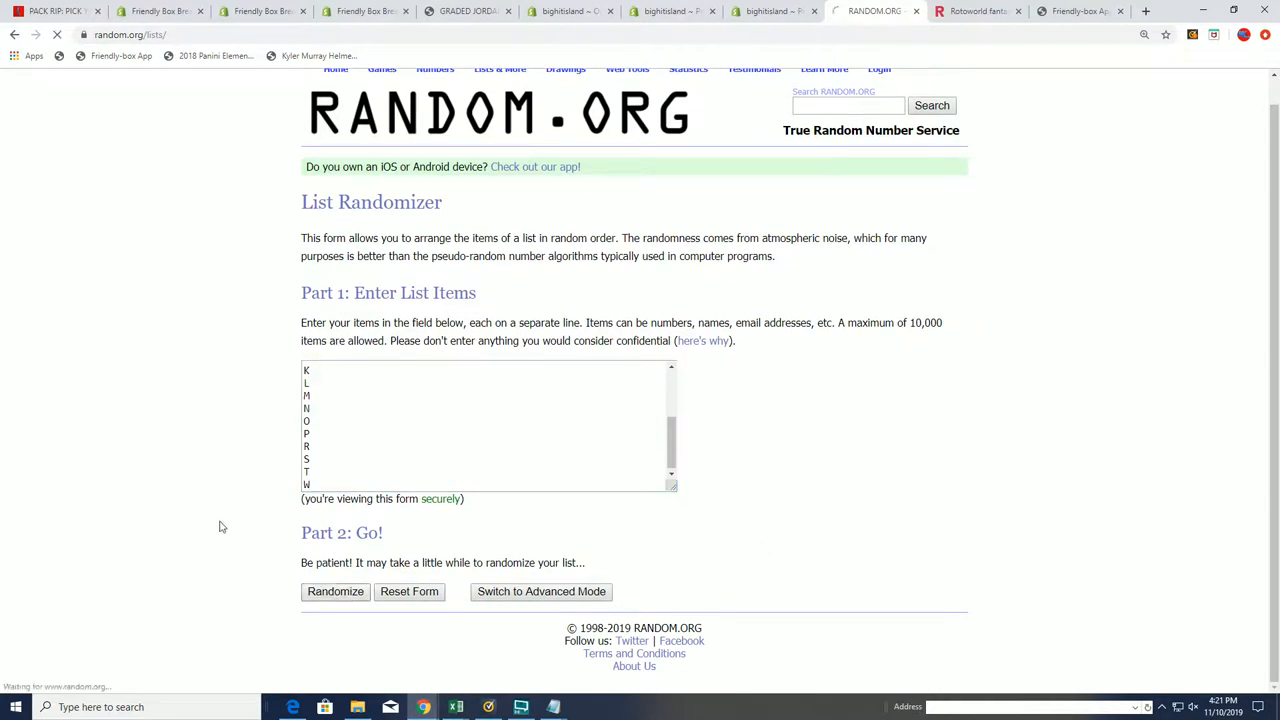
{"action": "left_click", "coordinate": [336, 592]}
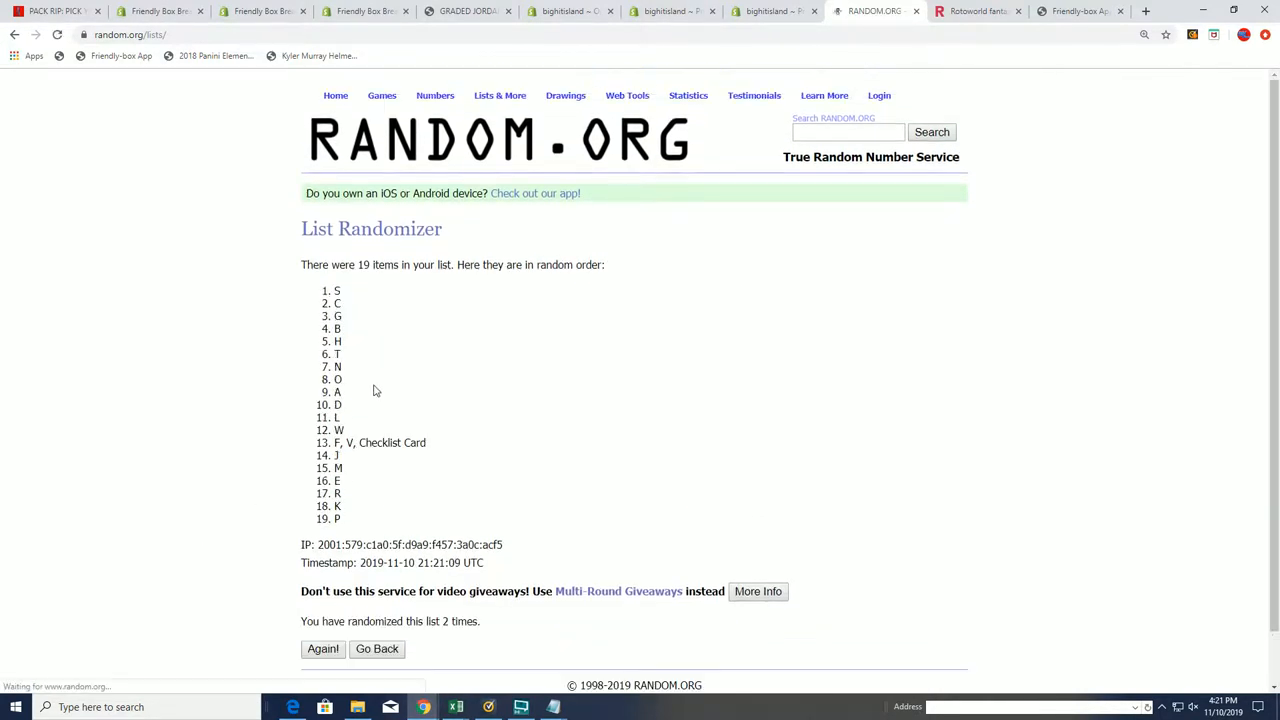
{"action": "left_click", "coordinate": [322, 648]}
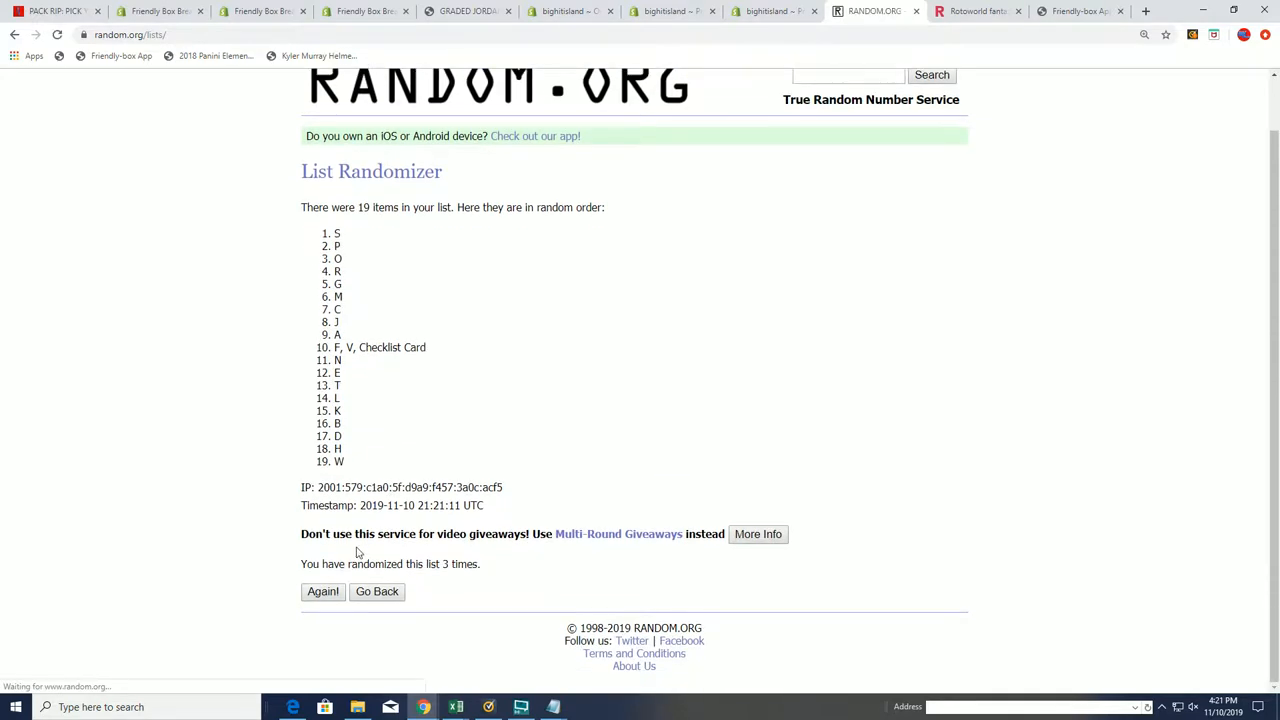
Step: Reshuffle the letter list four more times to reach a seventh random order
{"action": "left_click", "coordinate": [322, 592]}
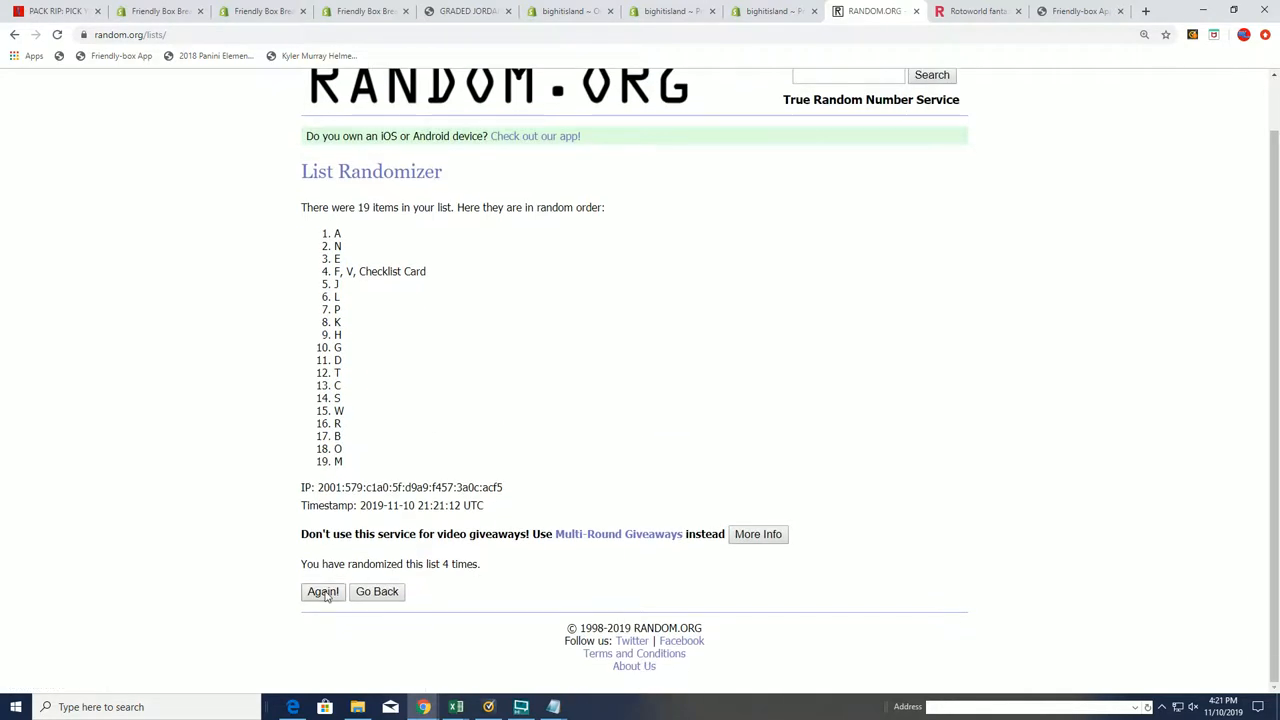
{"action": "left_click", "coordinate": [322, 592]}
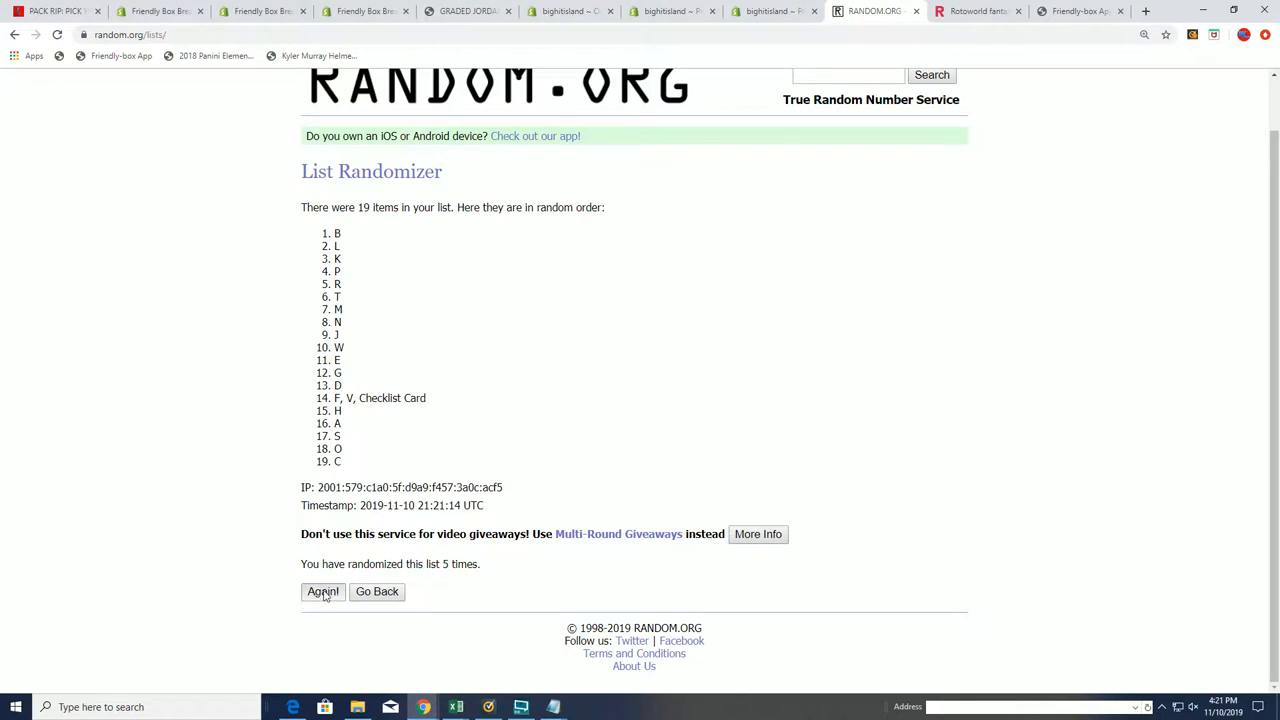
{"action": "left_click", "coordinate": [324, 592]}
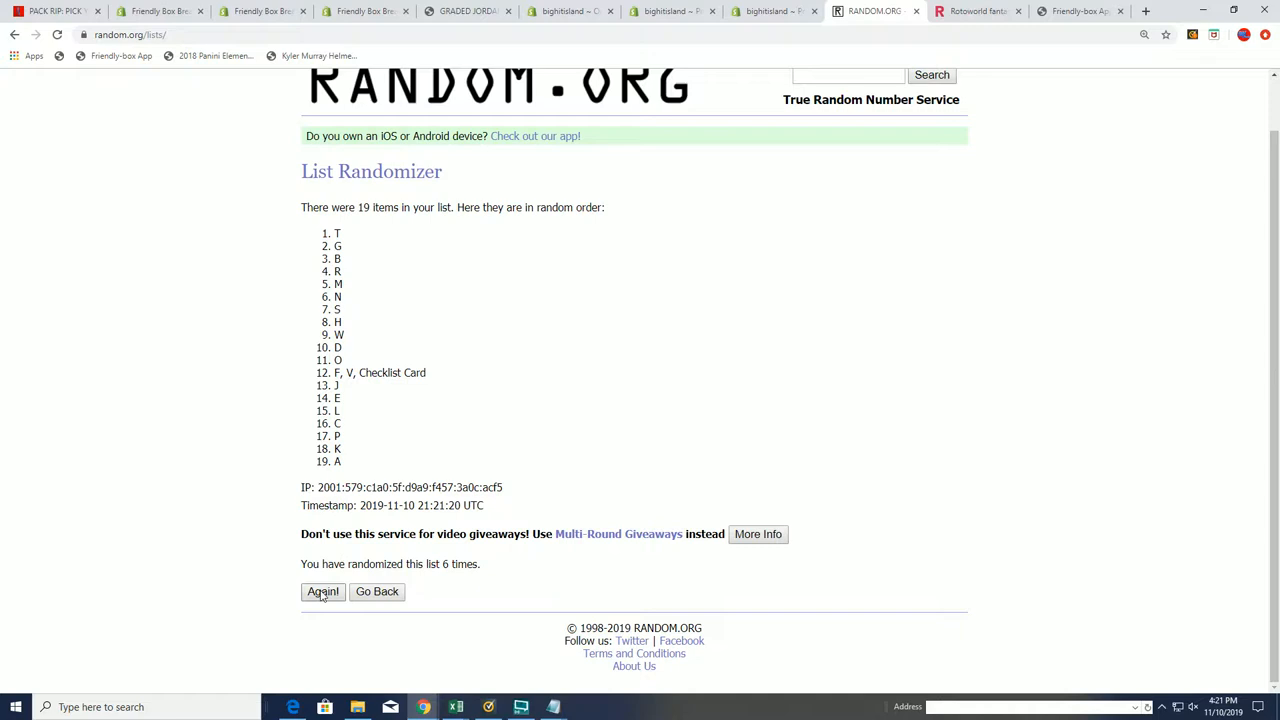
{"action": "left_click", "coordinate": [322, 592]}
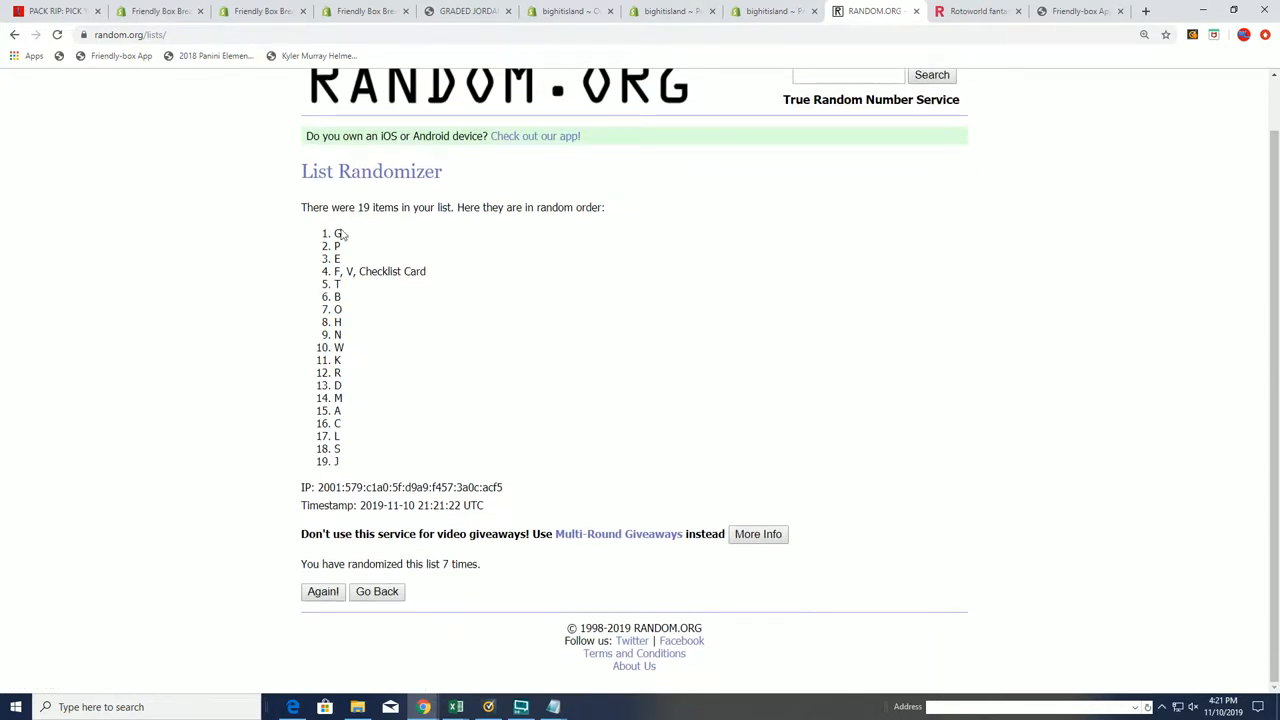
Step: Copy the randomized letters into column B with Match Destination Formatting and zoom in on the pairs
{"action": "left_click_drag", "start_coordinate": [336, 246], "coordinate": [336, 436]}
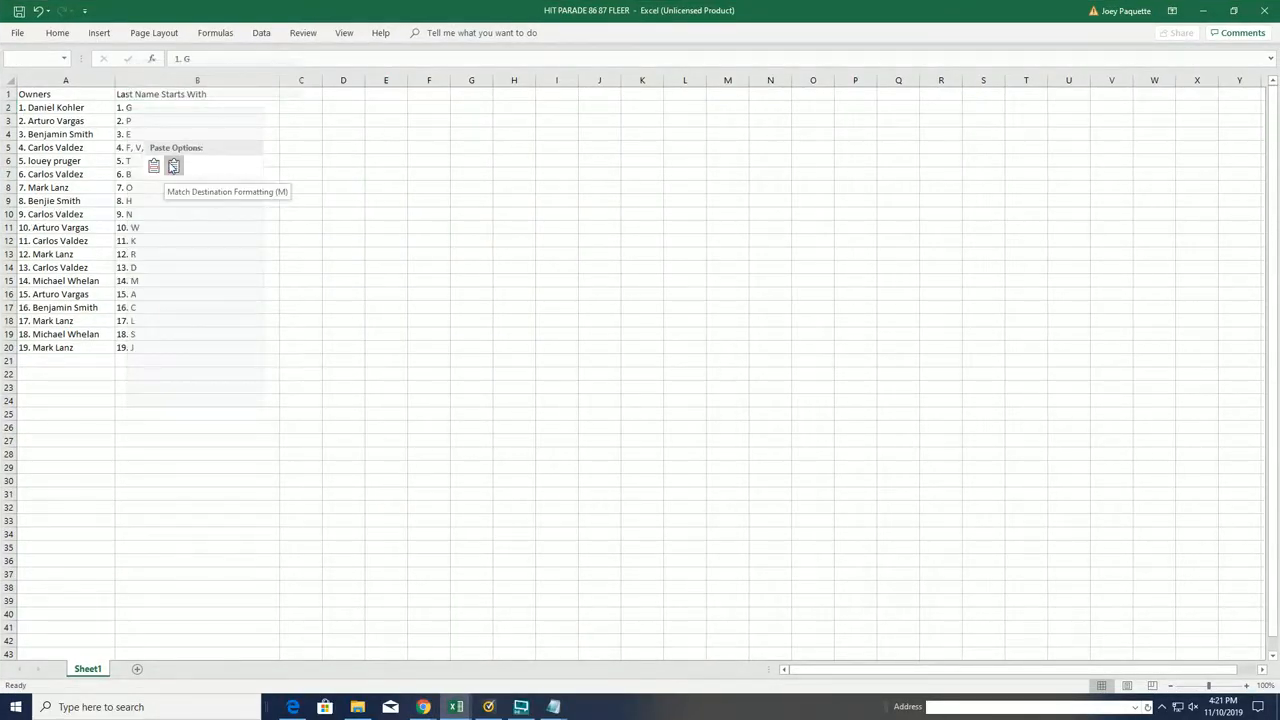
{"action": "left_click", "coordinate": [172, 164]}
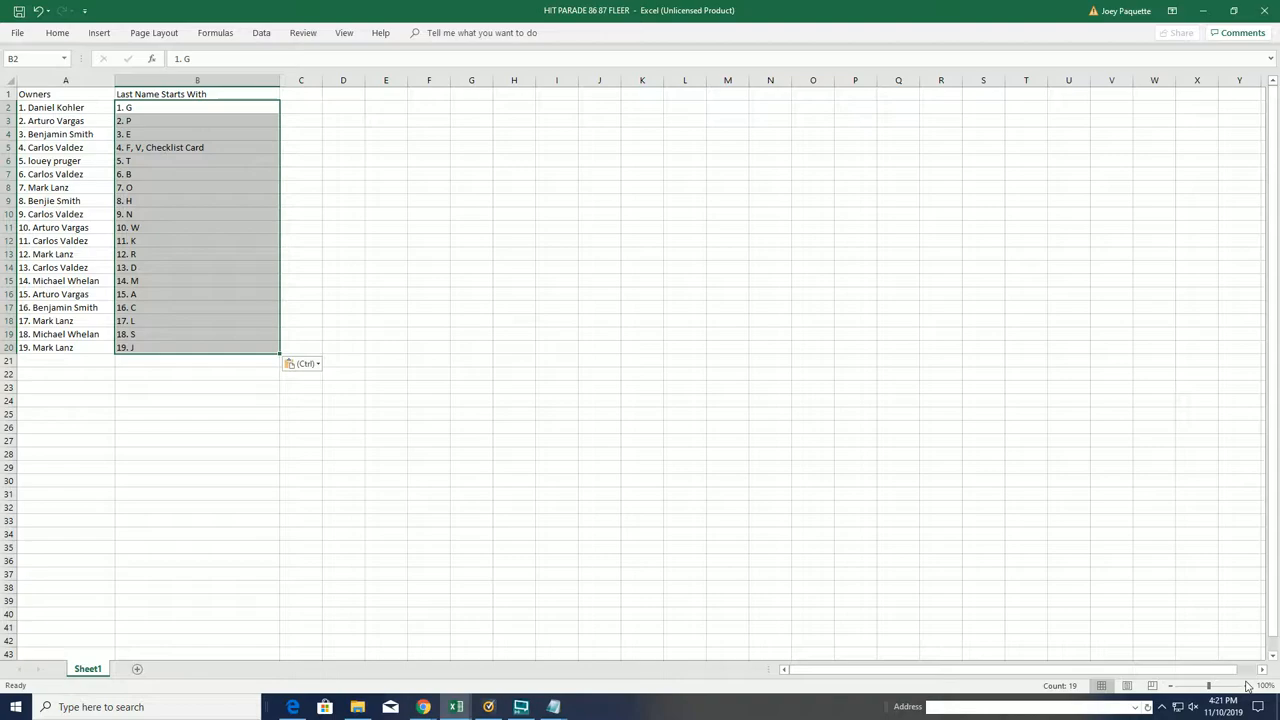
{"action": "left_click", "coordinate": [1244, 686]}
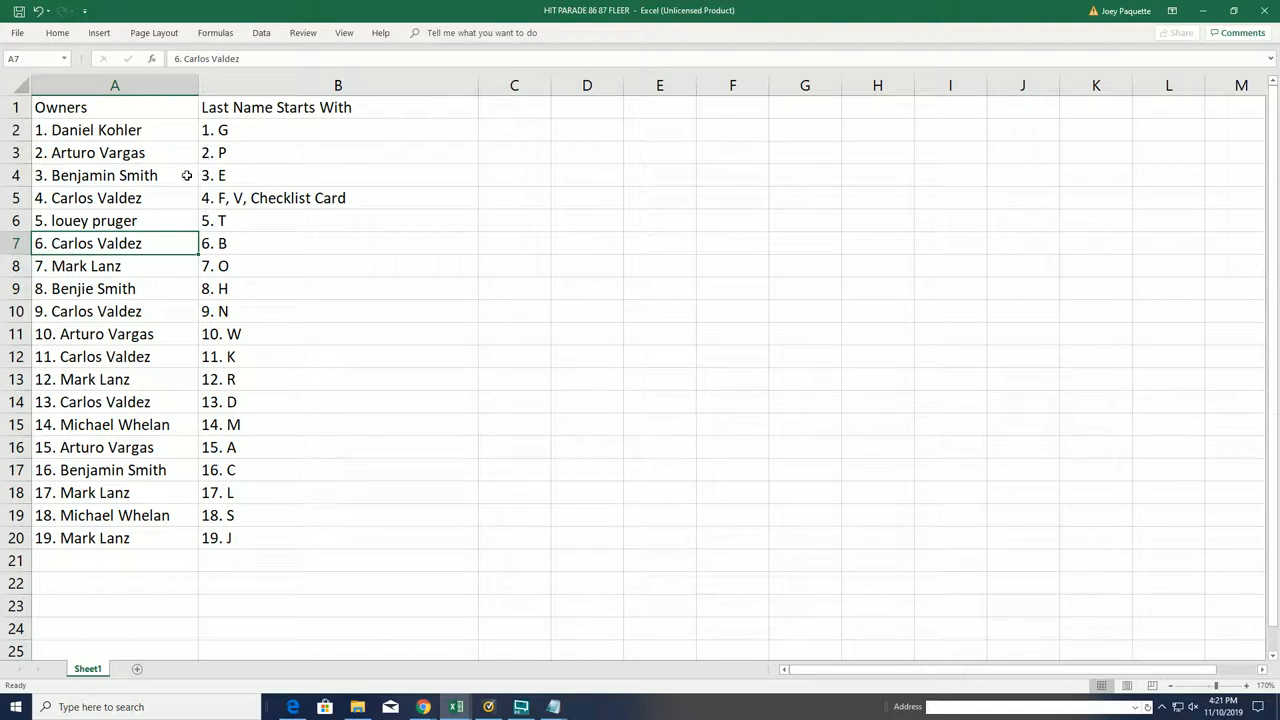
{"action": "left_click", "coordinate": [96, 176]}
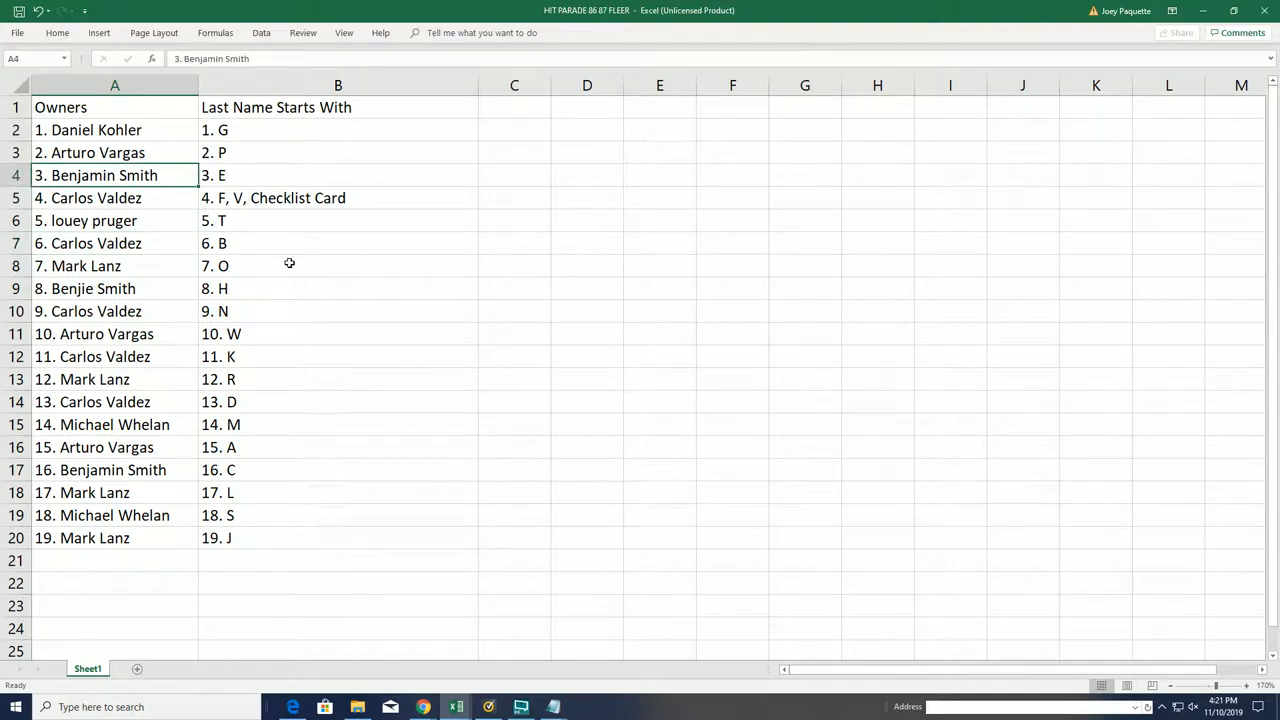
{"action": "mouse_move", "coordinate": [910, 472]}
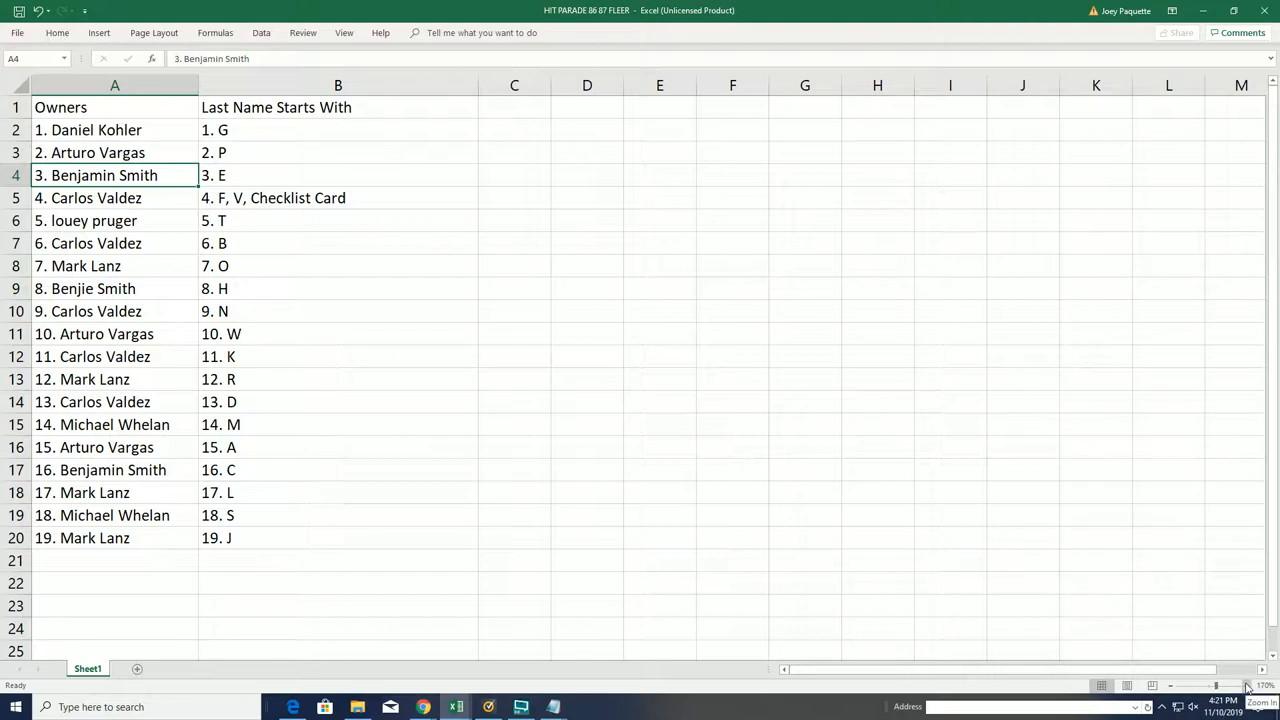
{"action": "left_click", "coordinate": [1248, 686]}
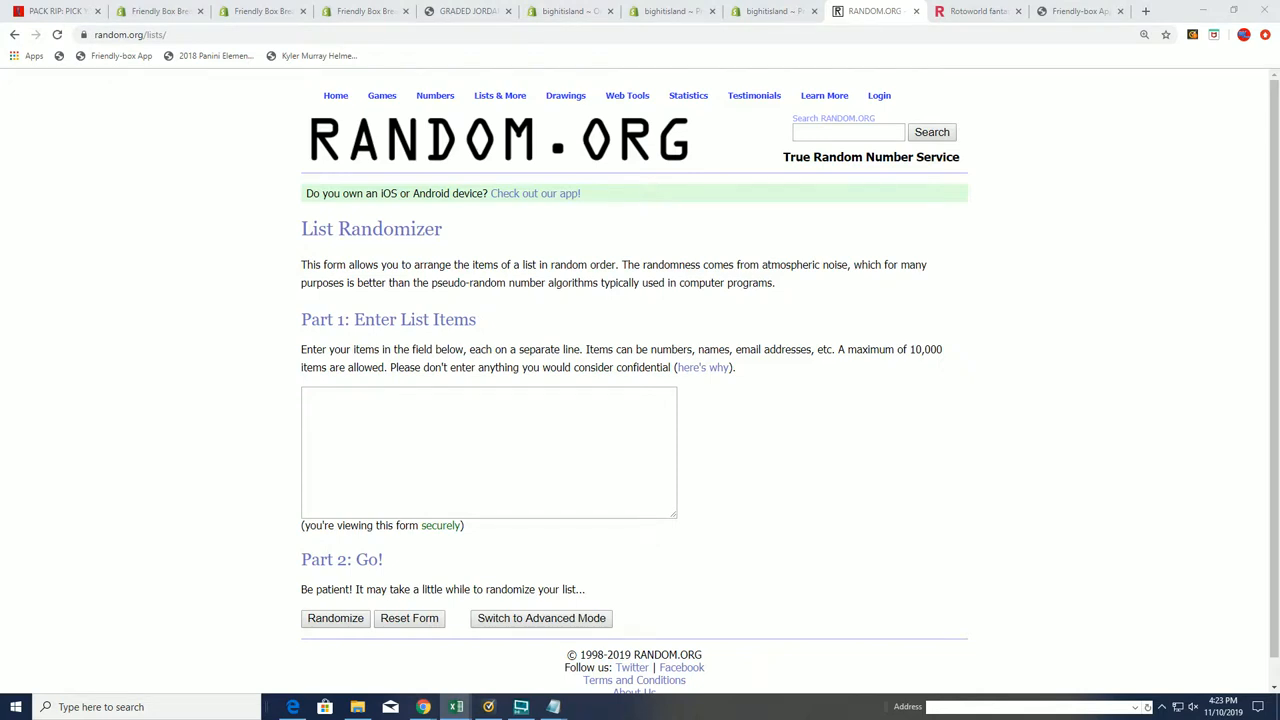
Step: Paste the 19 numbered owner names into the list box and randomize them three times
{"action": "right_click", "coordinate": [488, 452]}
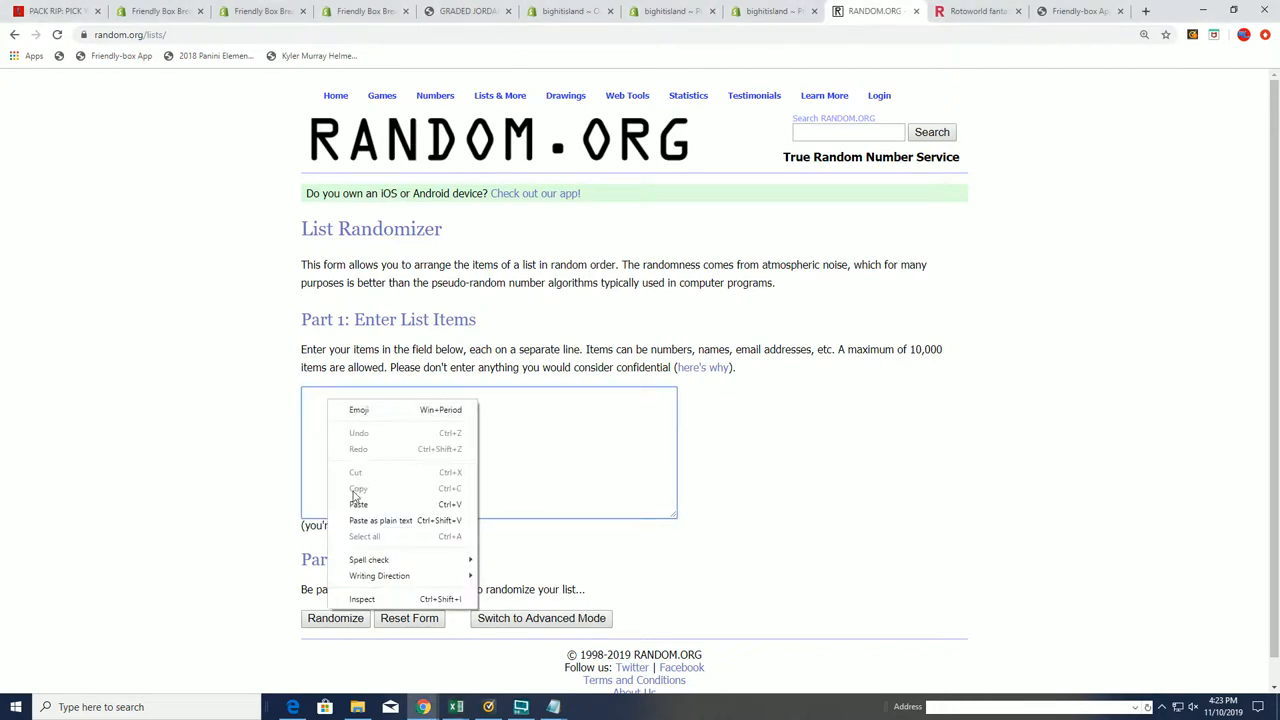
{"action": "left_click", "coordinate": [358, 504]}
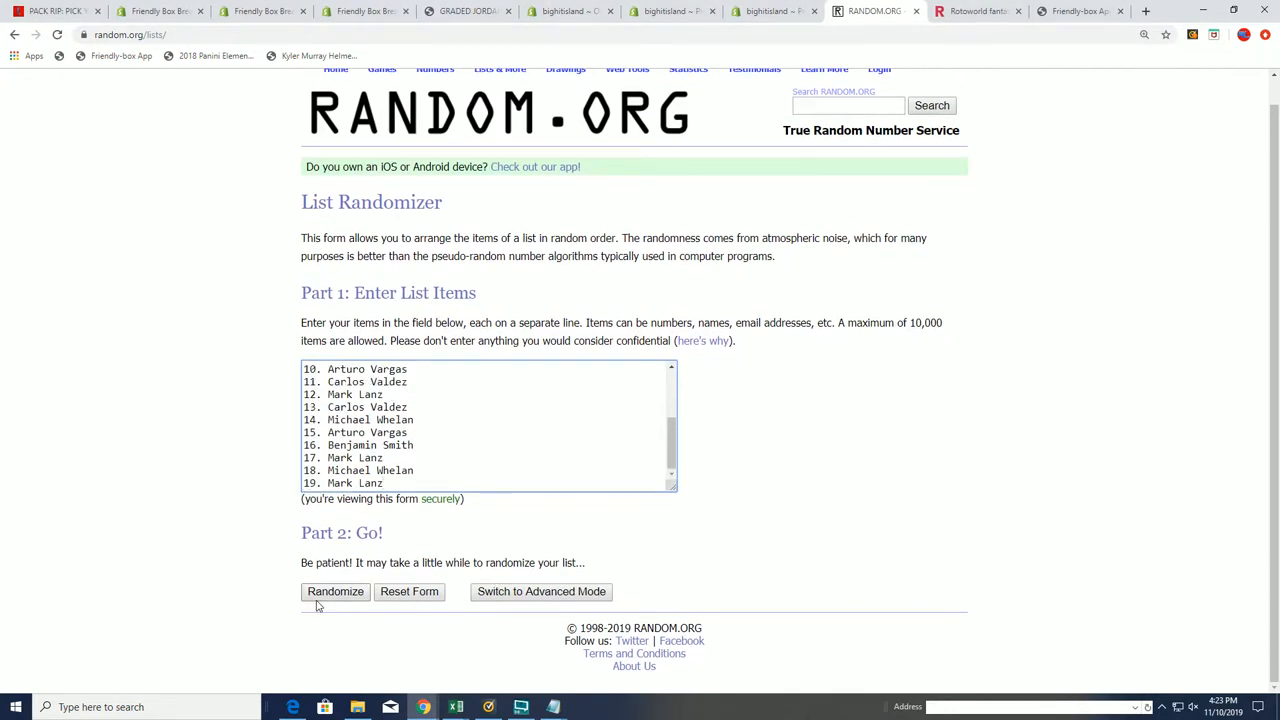
{"action": "left_click", "coordinate": [336, 592]}
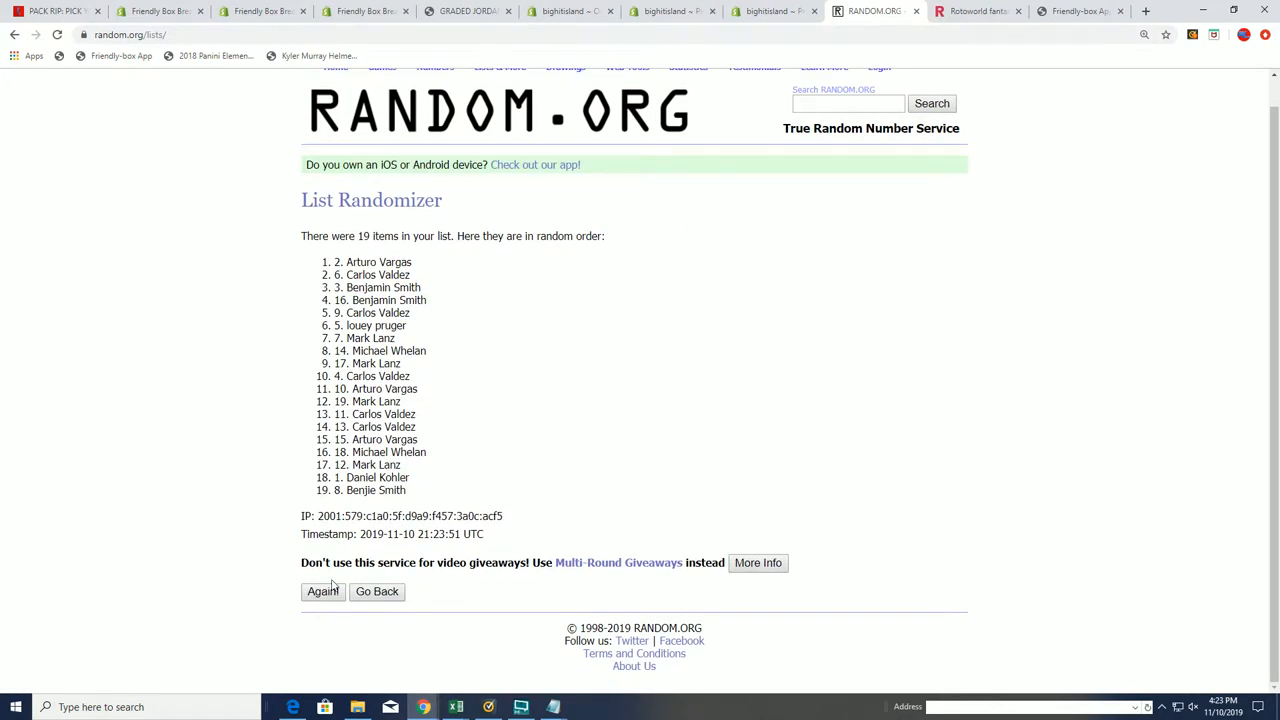
{"action": "left_click", "coordinate": [322, 592]}
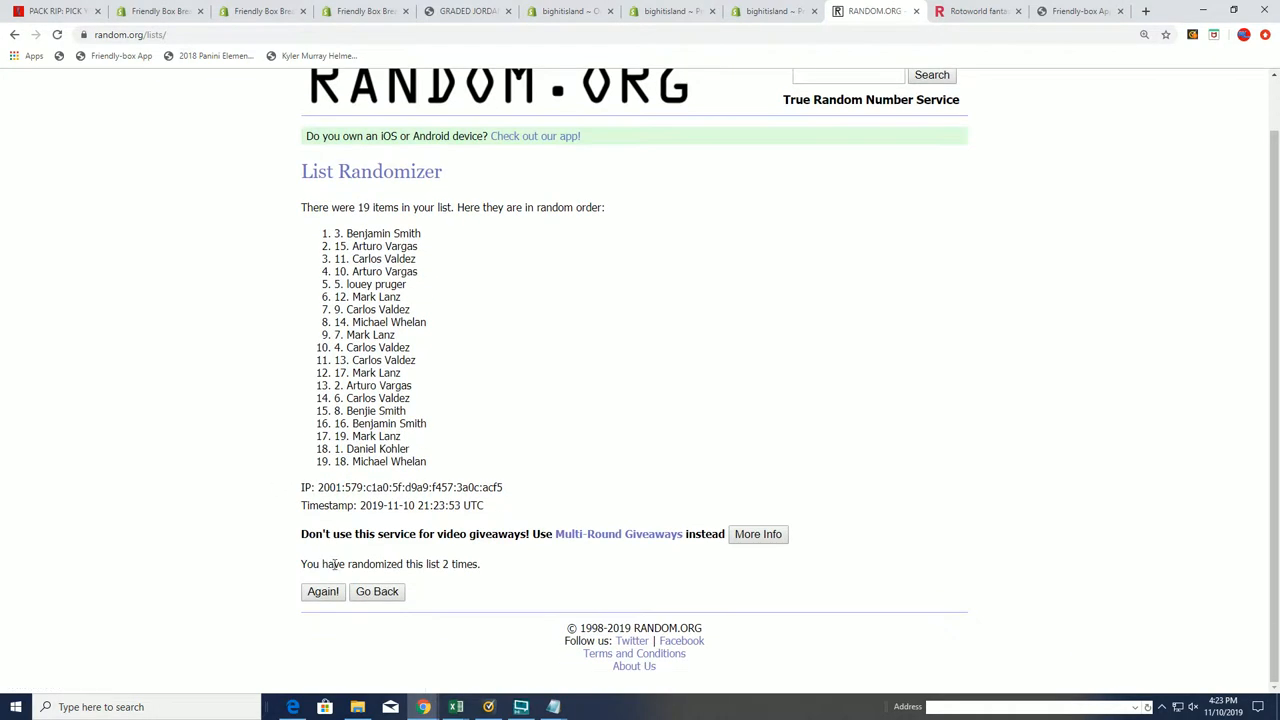
{"action": "left_click", "coordinate": [322, 592]}
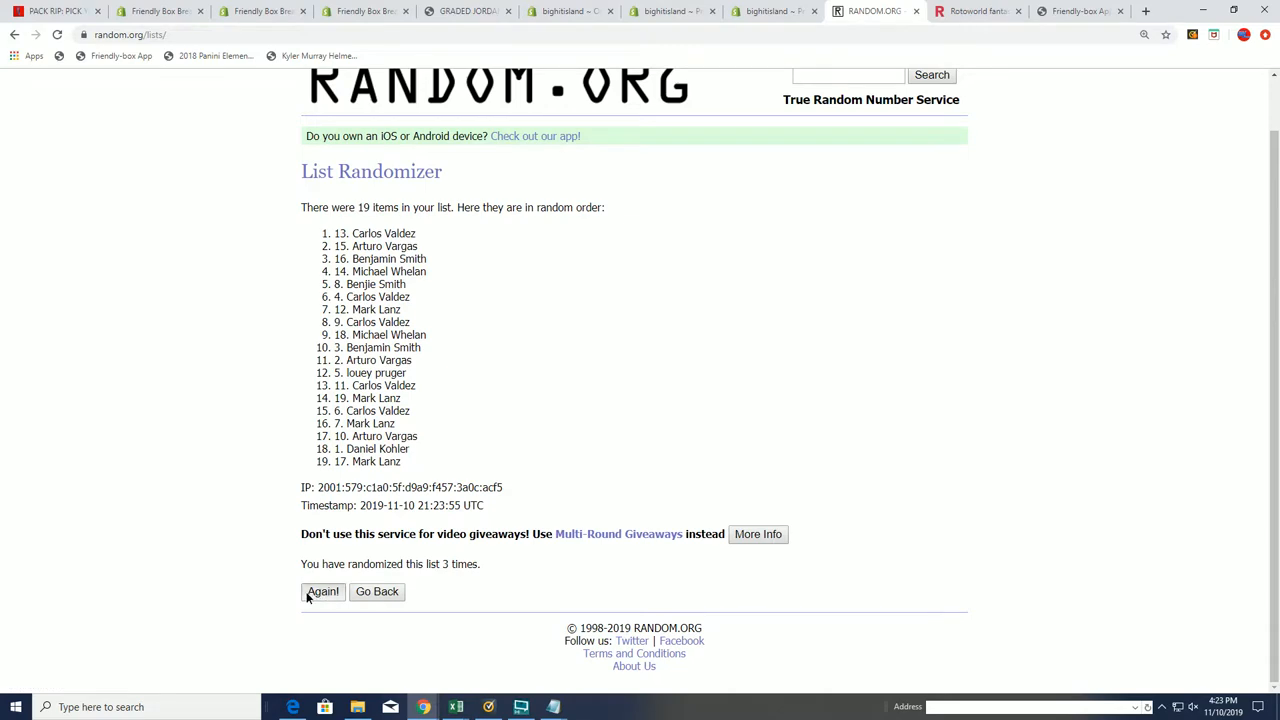
Step: Reshuffle the numbered owner names through the seventh time and select the newest order for copying
{"action": "left_click", "coordinate": [322, 592]}
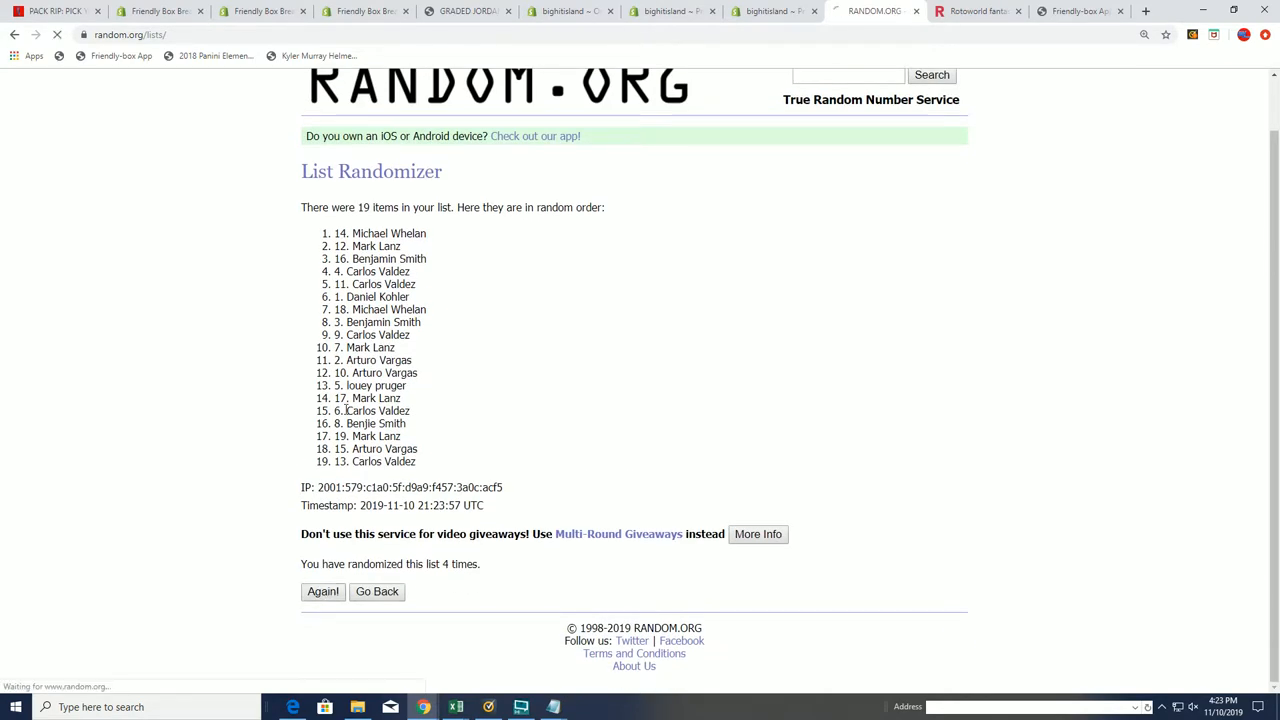
{"action": "left_click", "coordinate": [324, 592]}
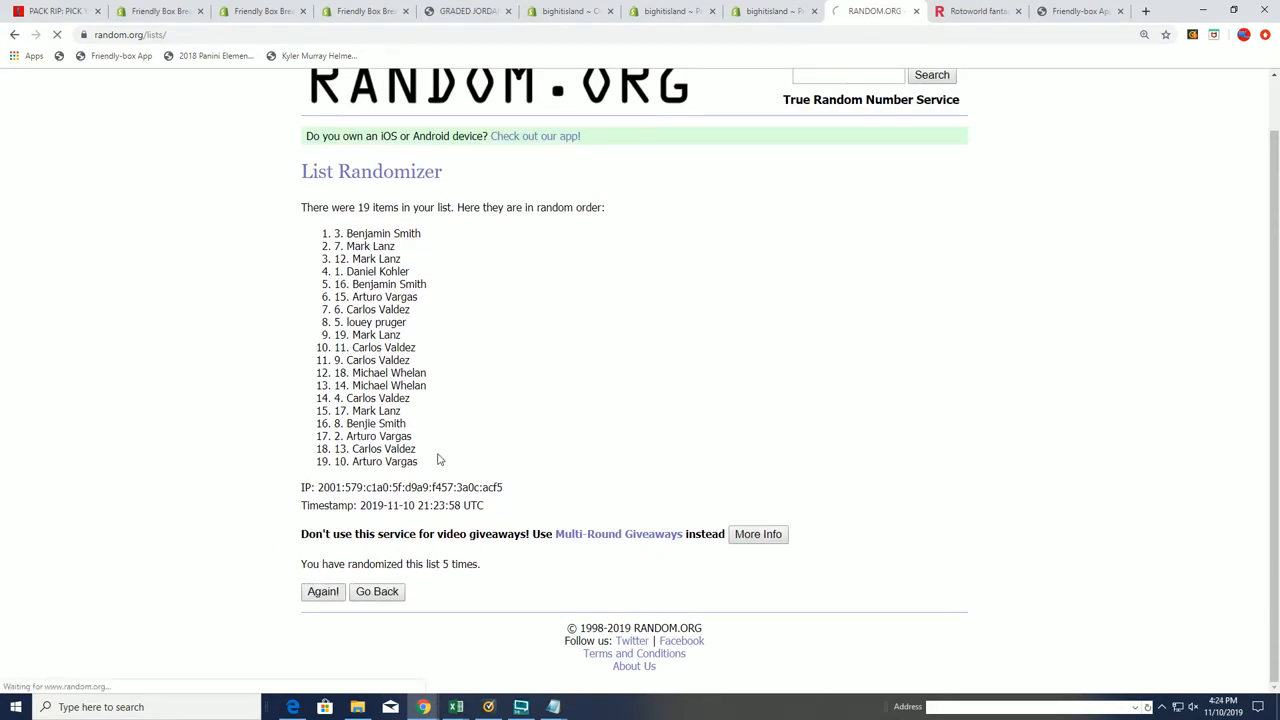
{"action": "left_click", "coordinate": [322, 592]}
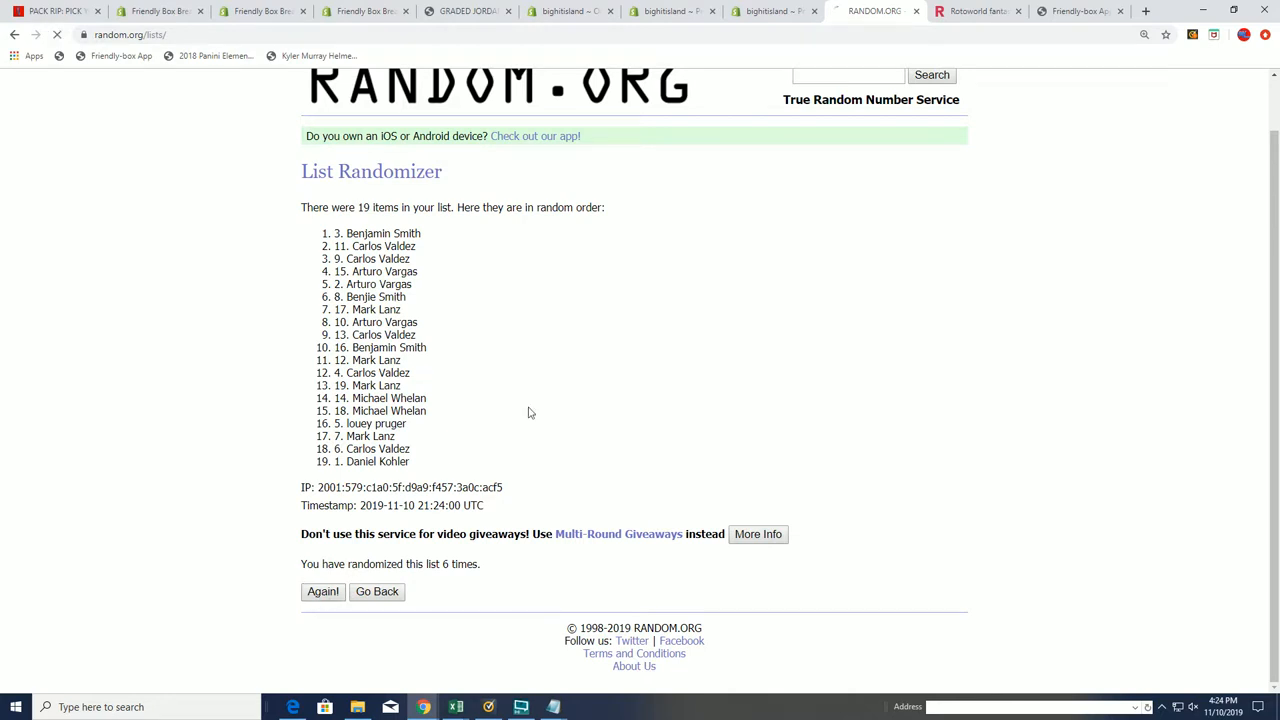
{"action": "left_click", "coordinate": [322, 592]}
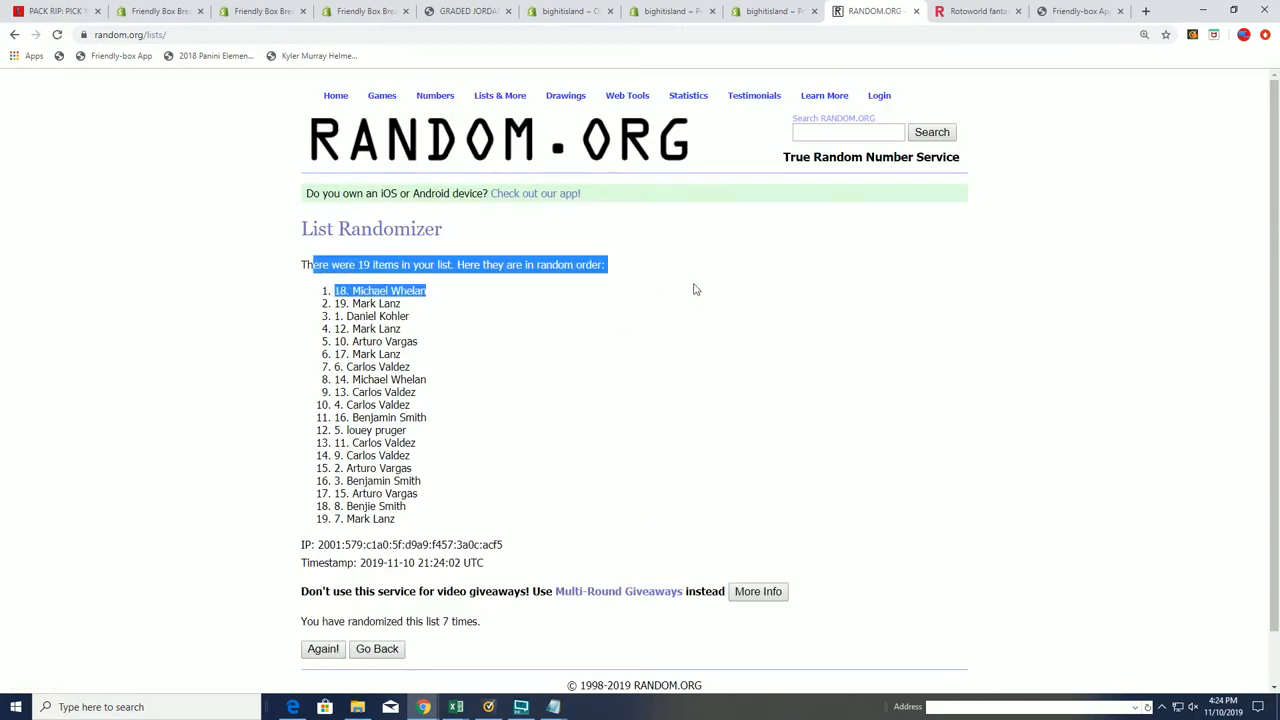
{"action": "mouse_move", "coordinate": [732, 336]}
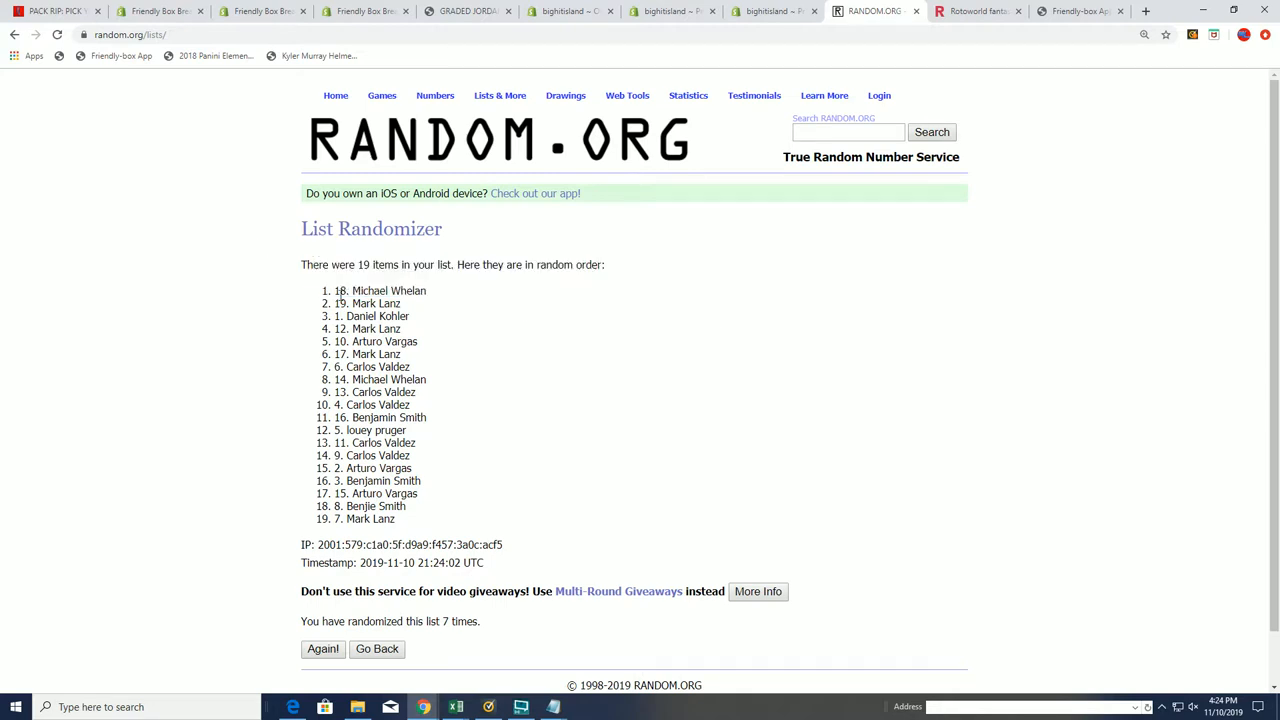
{"action": "left_click_drag", "start_coordinate": [336, 290], "coordinate": [400, 304]}
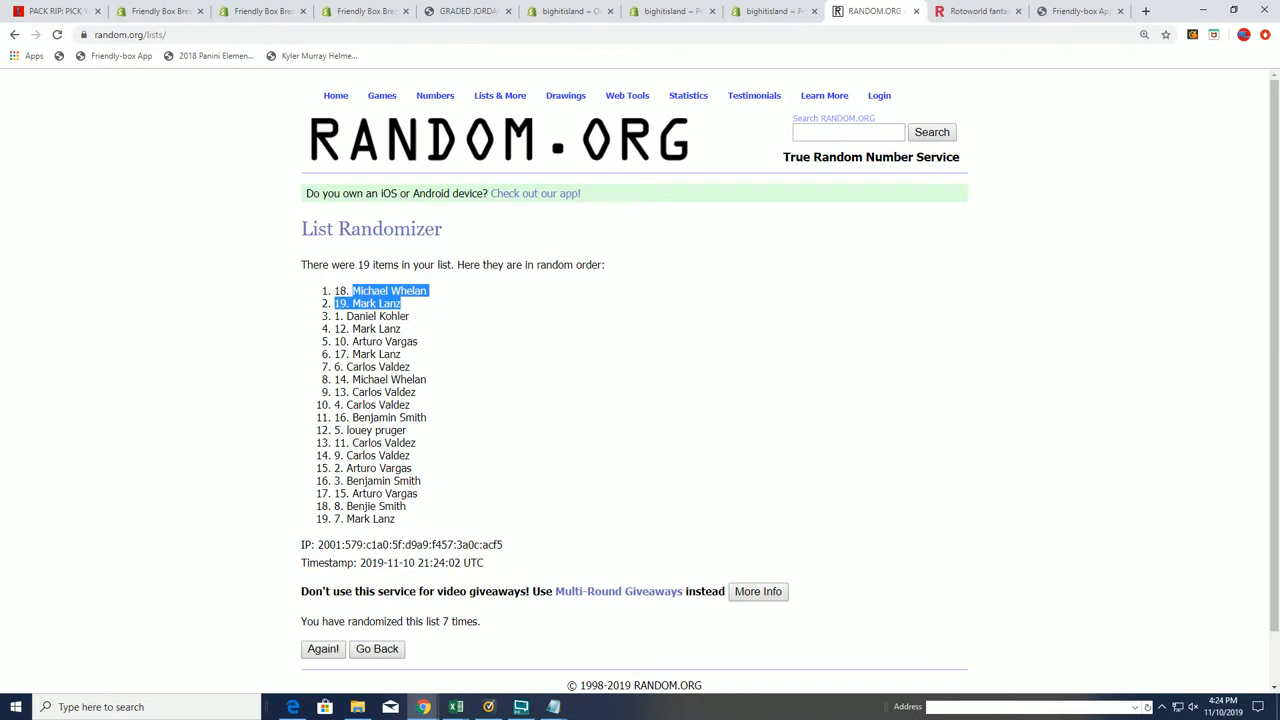